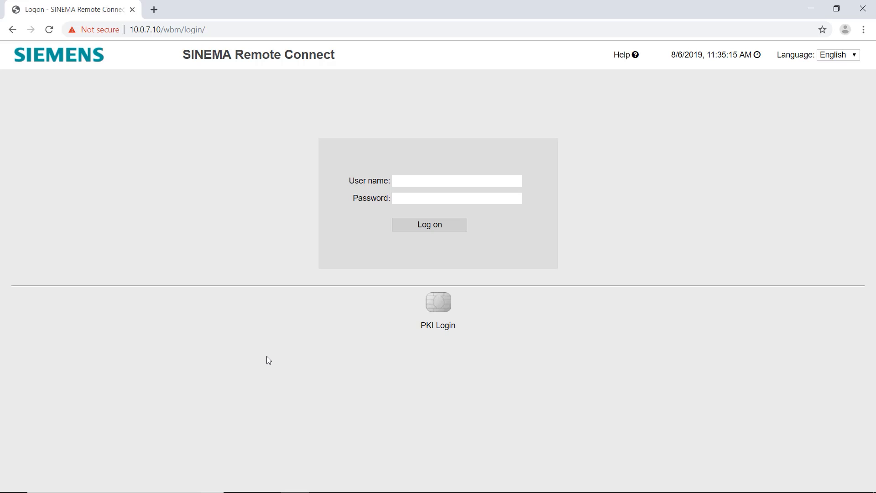
# Log on to SINEMA Remote Connect as the administrator with its password.
pyautogui.click(456, 181)
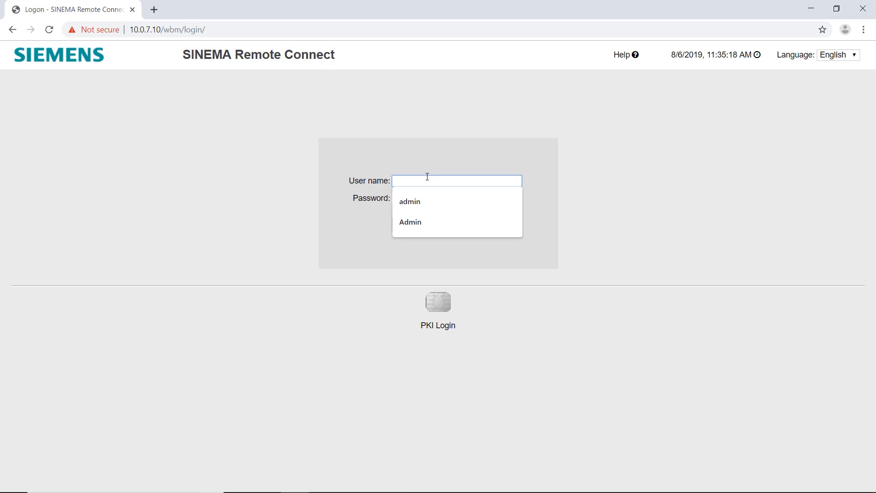
pyautogui.write('••••')
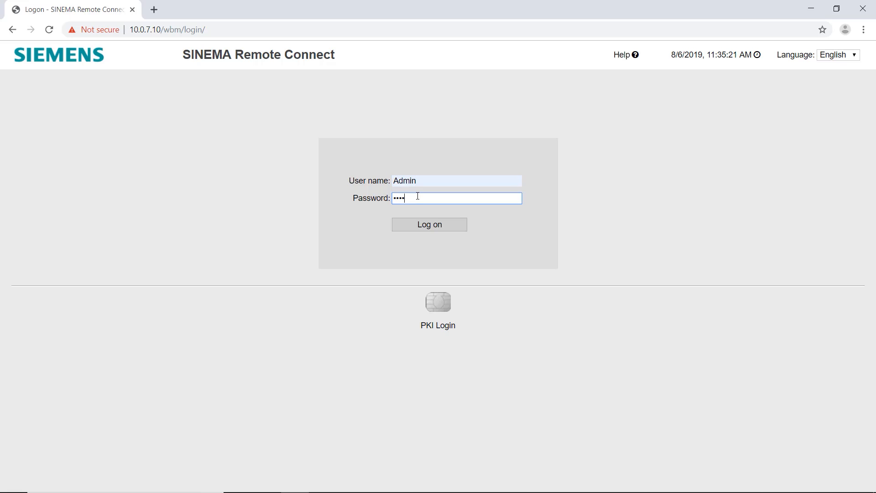
pyautogui.click(428, 224)
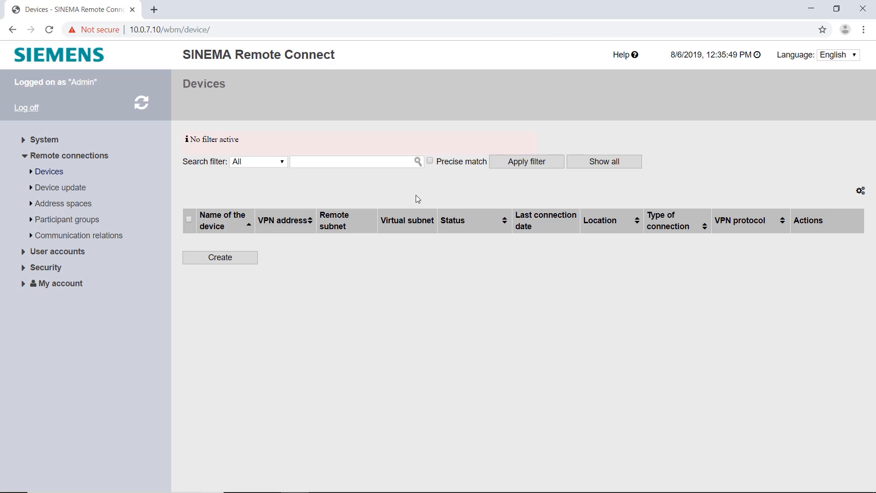
# Add participant groups named 'User' and 'Devices' under Remote connections.
pyautogui.click(67, 219)
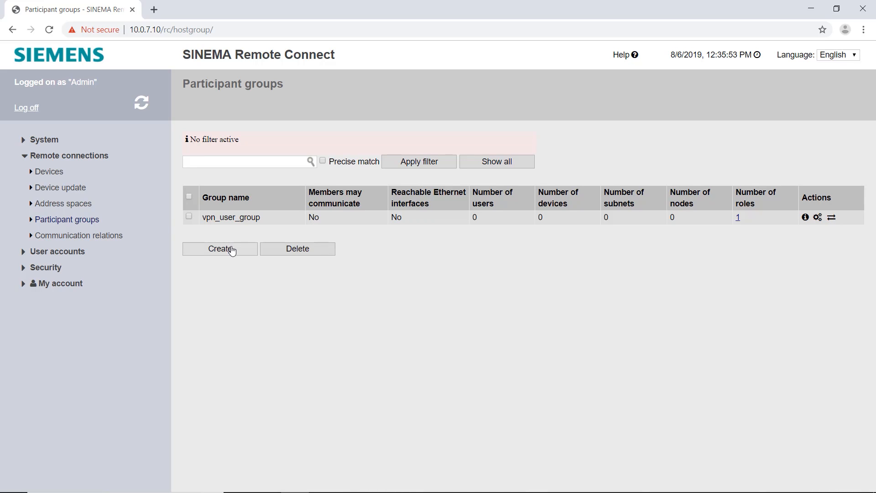
pyautogui.click(220, 248)
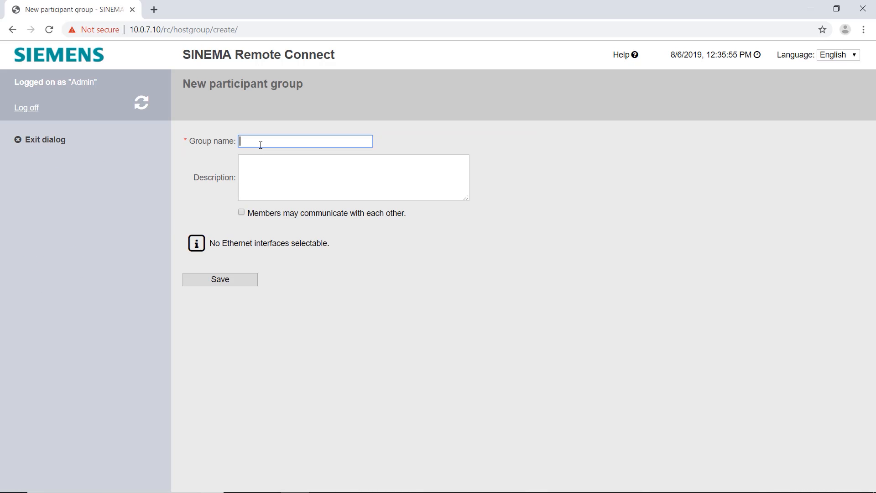
pyautogui.write('User')
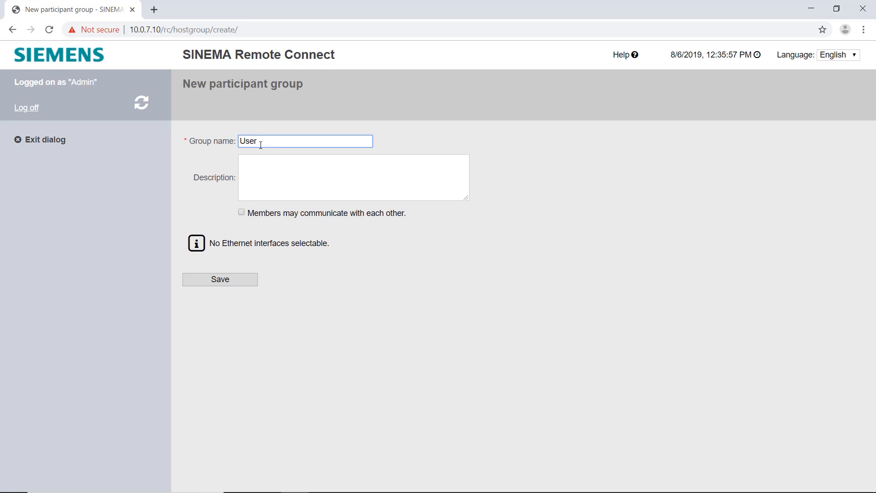
pyautogui.moveTo(217, 279)
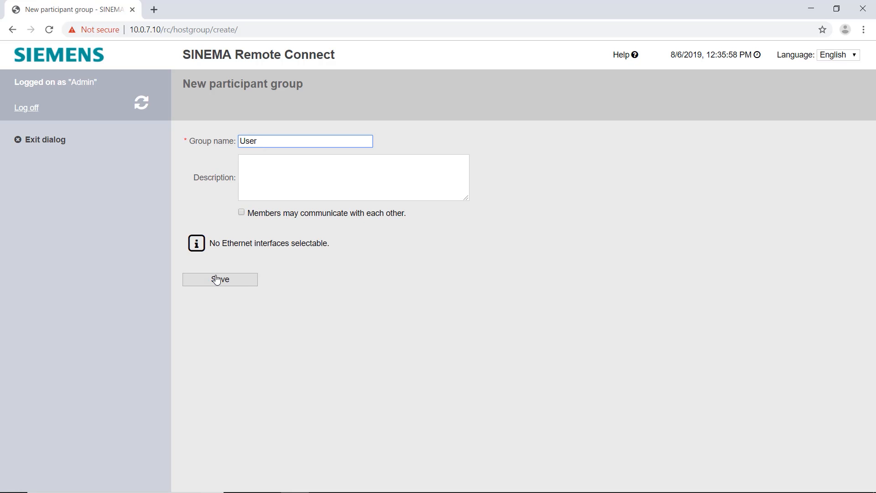
pyautogui.click(219, 280)
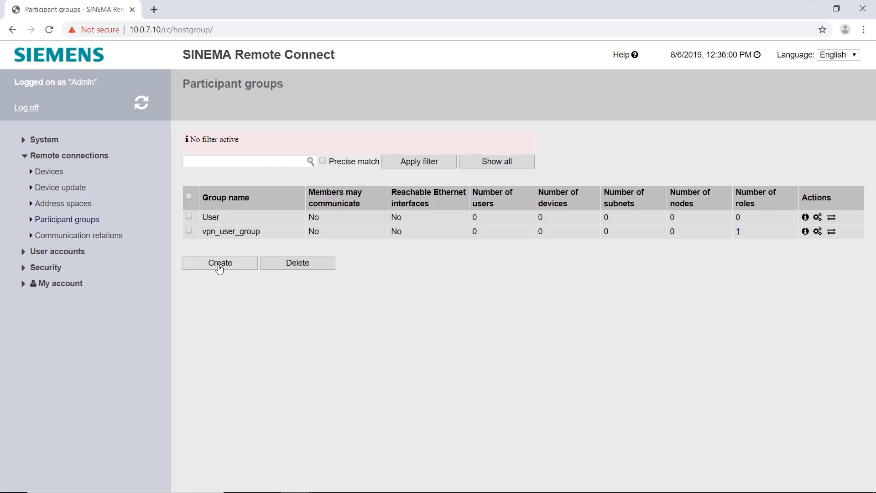
pyautogui.click(220, 263)
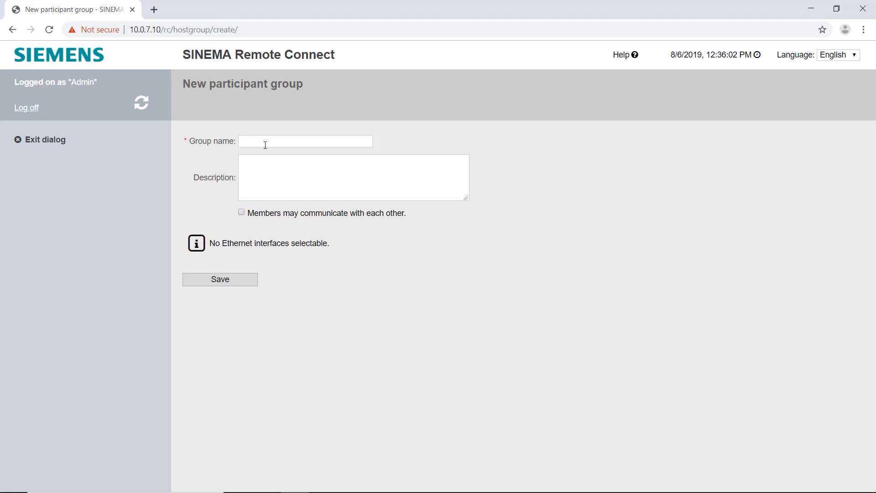
pyautogui.write('Devices')
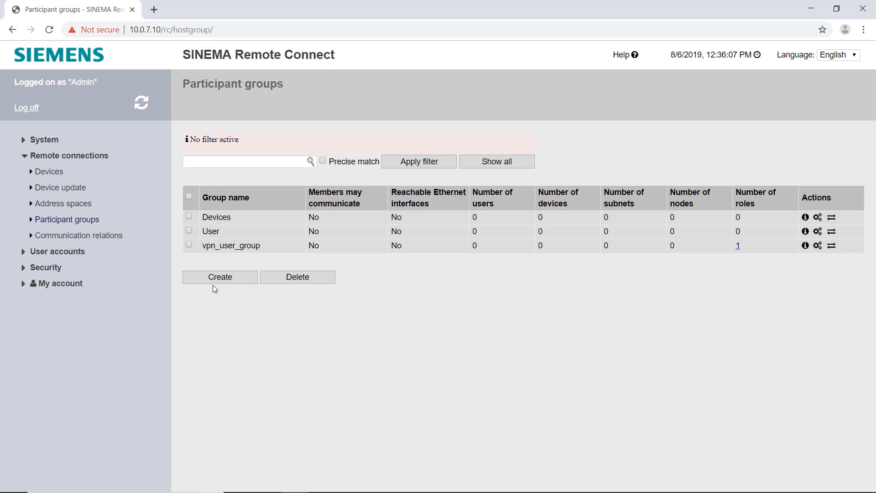
pyautogui.moveTo(831, 231)
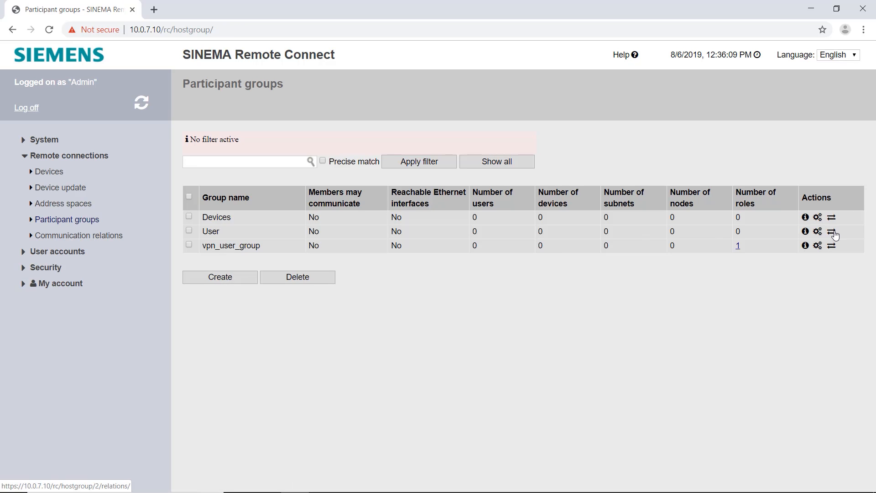
pyautogui.moveTo(832, 232)
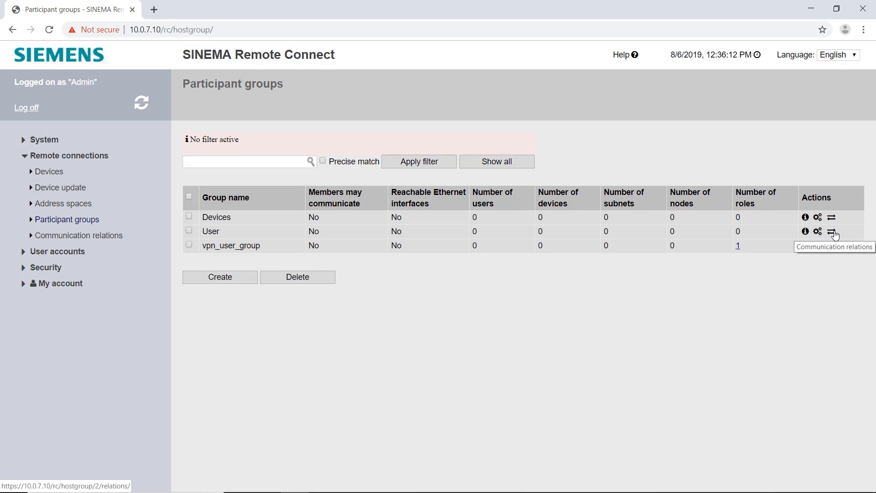
# Let the User group communicate with Devices, then view the Communication relations list.
pyautogui.click(832, 232)
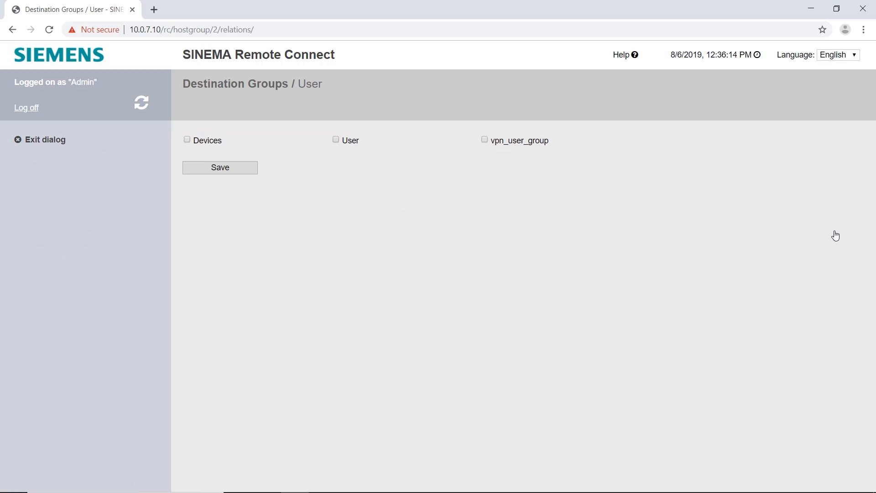
pyautogui.click(187, 139)
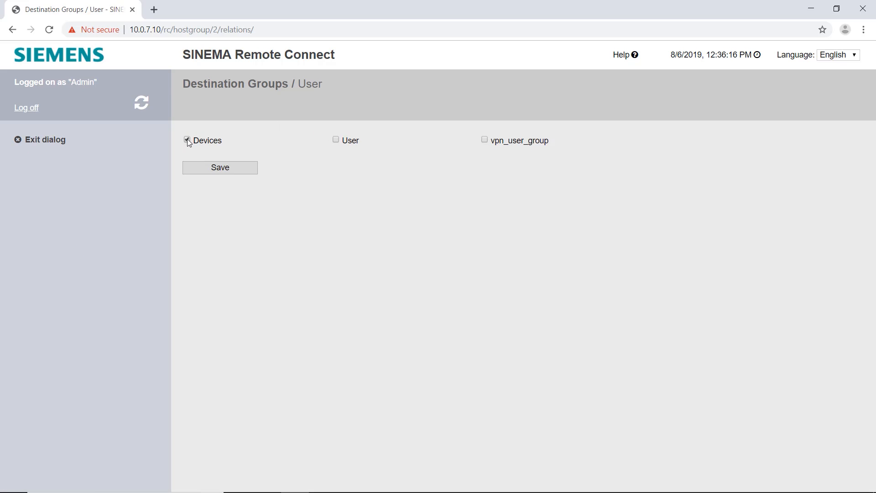
pyautogui.click(219, 167)
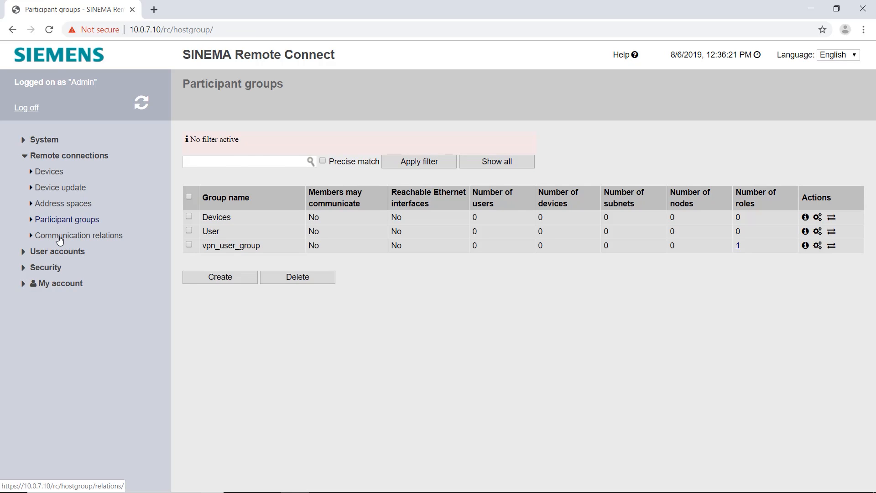
pyautogui.click(78, 235)
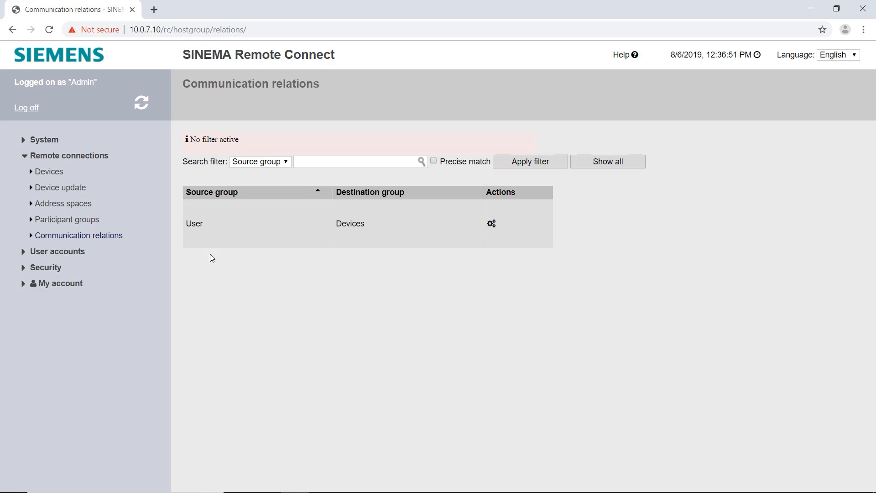
# Activate and save the 172.17.0.0–172.27.255.0 virtual subnet address space.
pyautogui.click(63, 203)
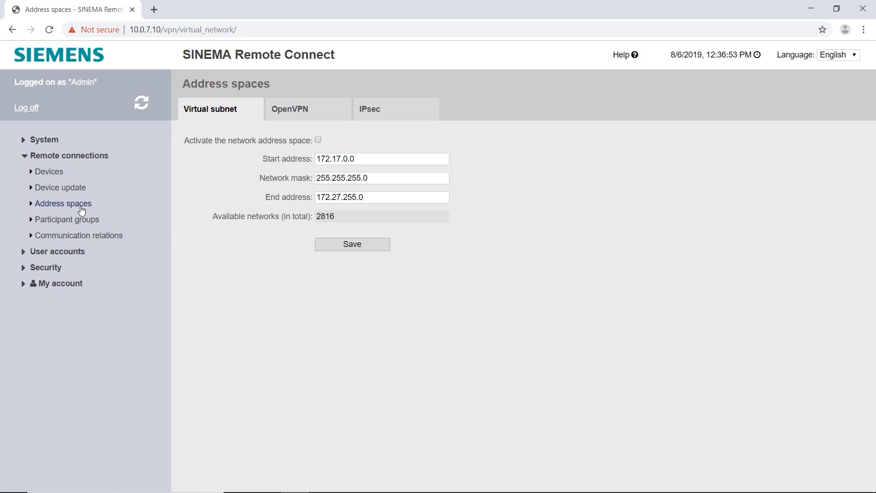
pyautogui.moveTo(309, 156)
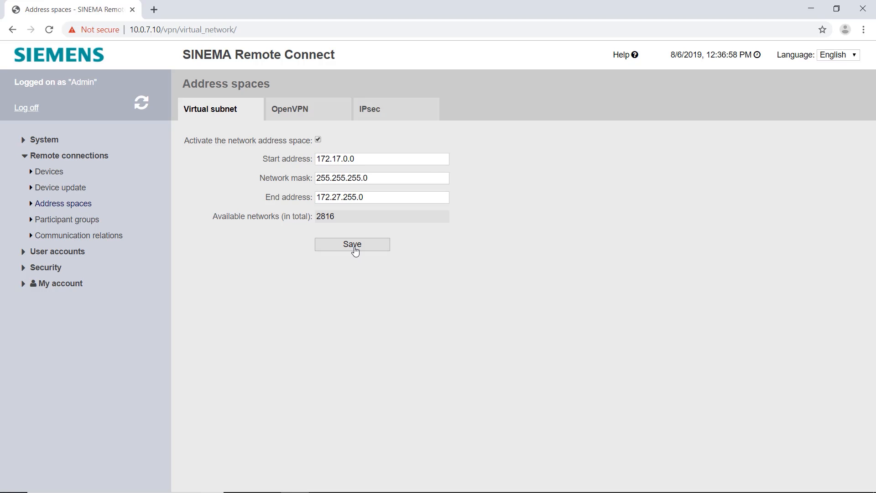
pyautogui.click(351, 244)
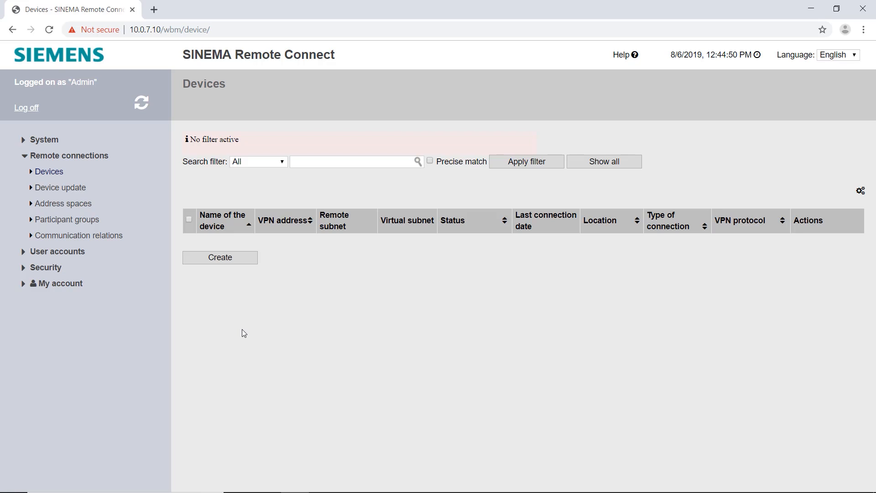
# Add a new device named M876_4 and set its password.
pyautogui.click(219, 257)
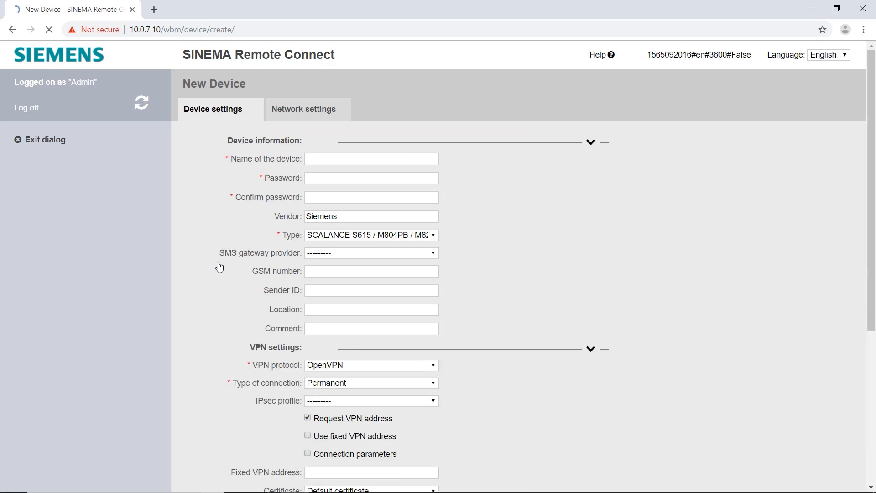
pyautogui.write('M876')
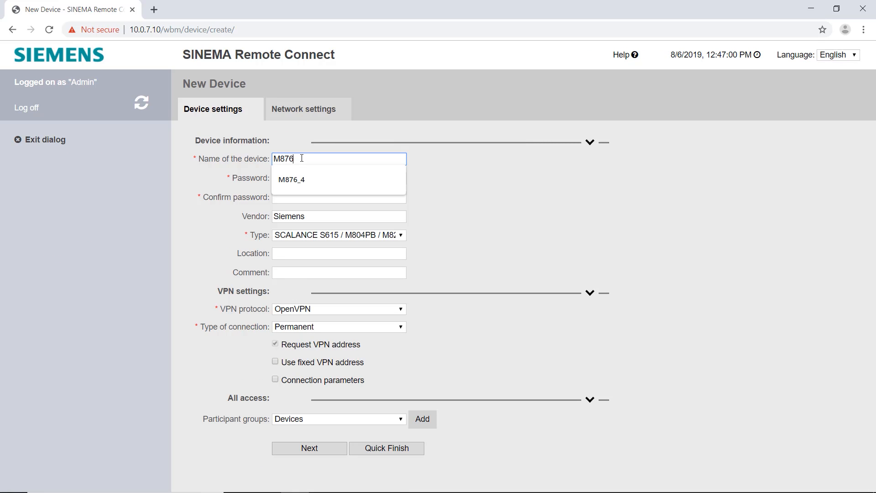
pyautogui.click(292, 180)
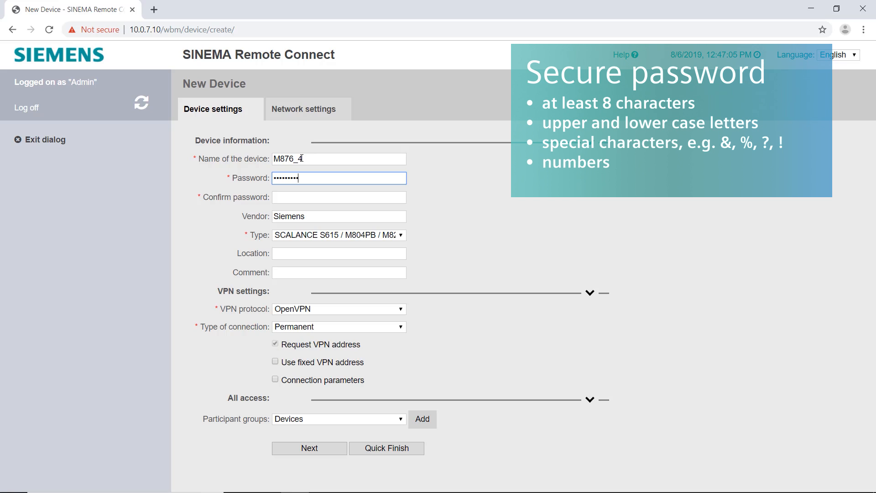
pyautogui.click(338, 197)
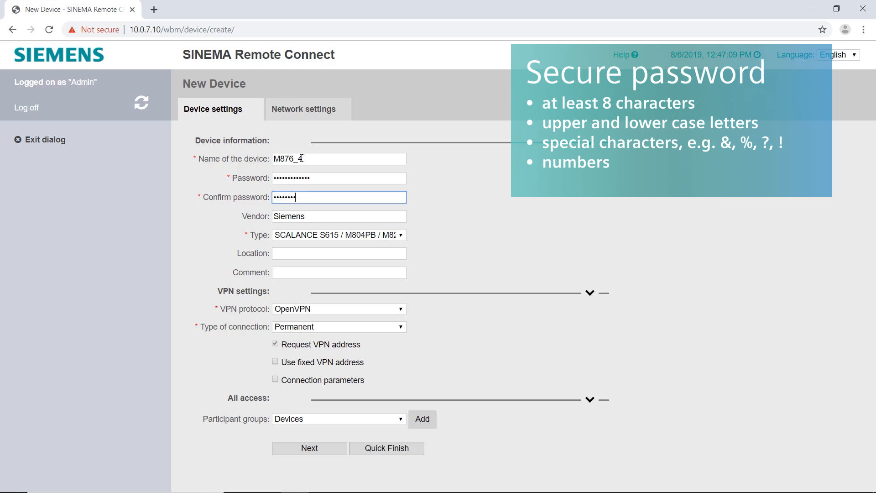
pyautogui.write('•••••')
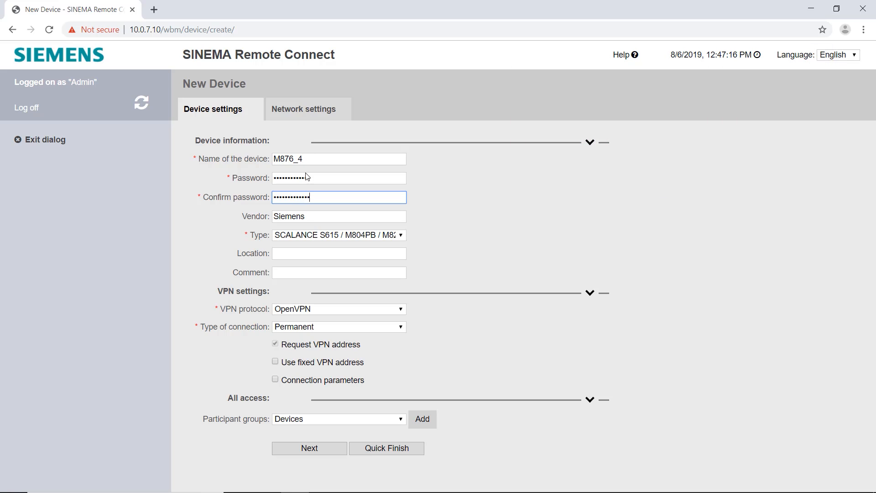
# Set the device type to SCALANCE M876 with Digital input connection, and continue.
pyautogui.click(338, 234)
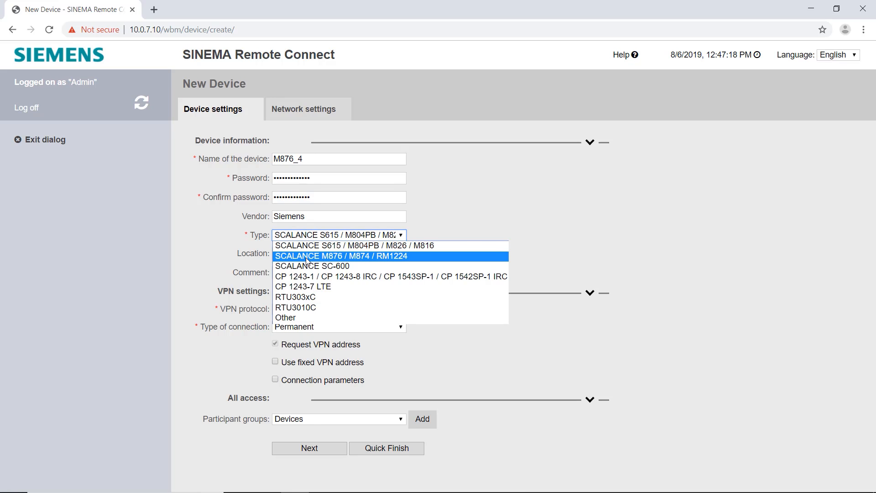
pyautogui.click(341, 256)
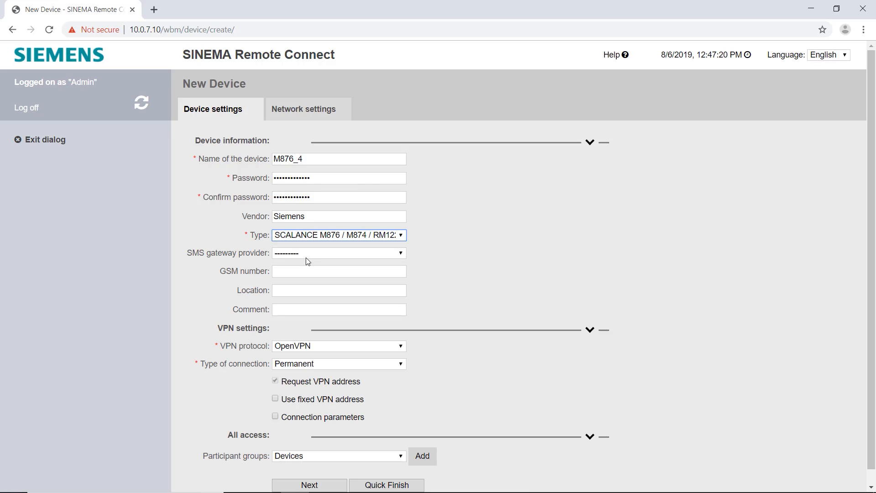
pyautogui.click(338, 363)
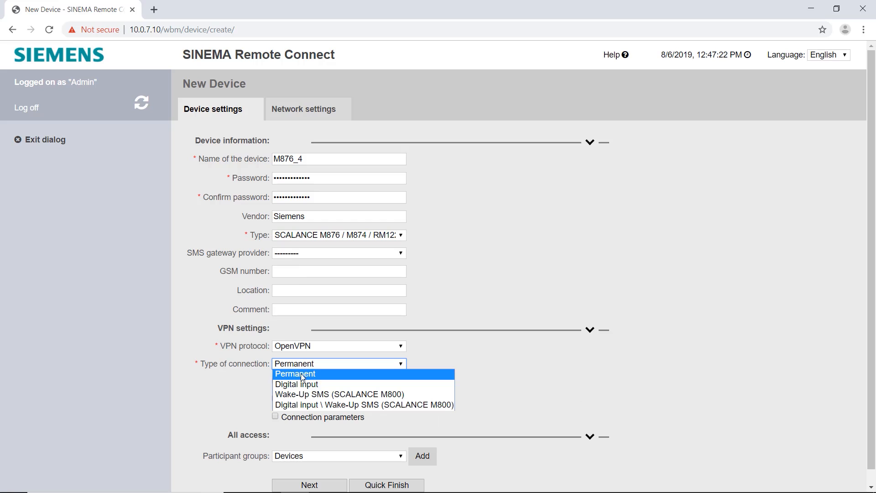
pyautogui.moveTo(302, 384)
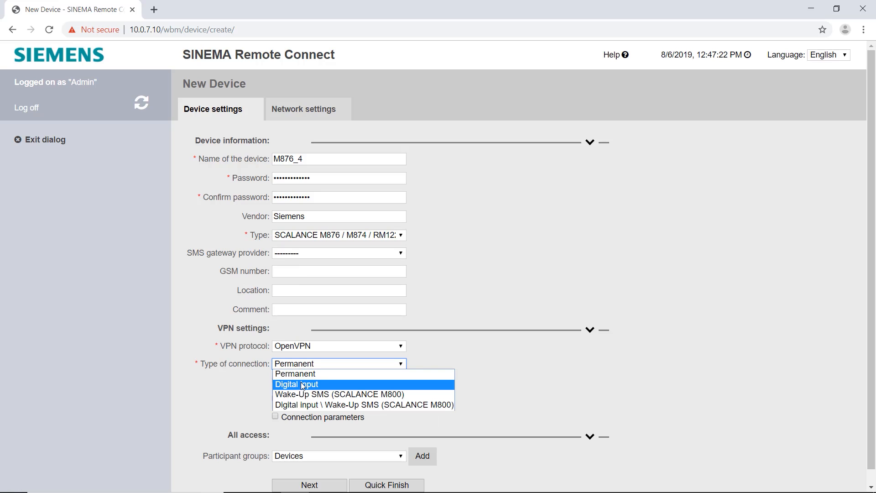
pyautogui.click(296, 384)
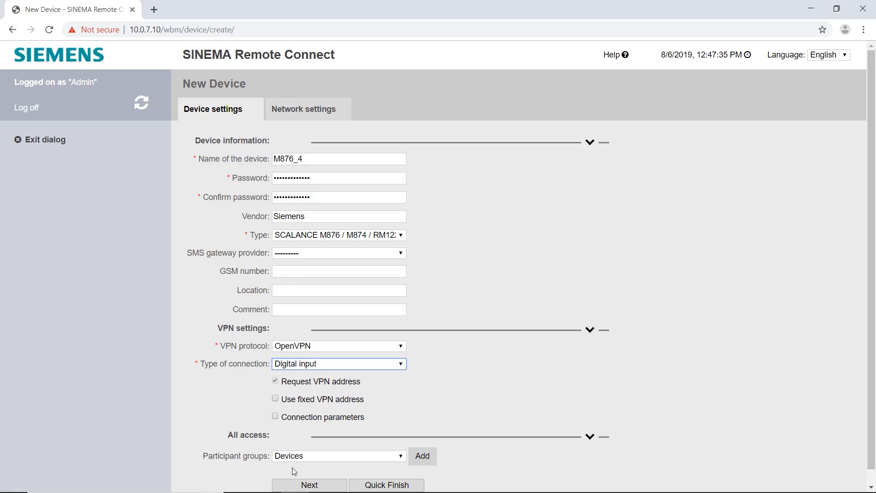
pyautogui.click(309, 485)
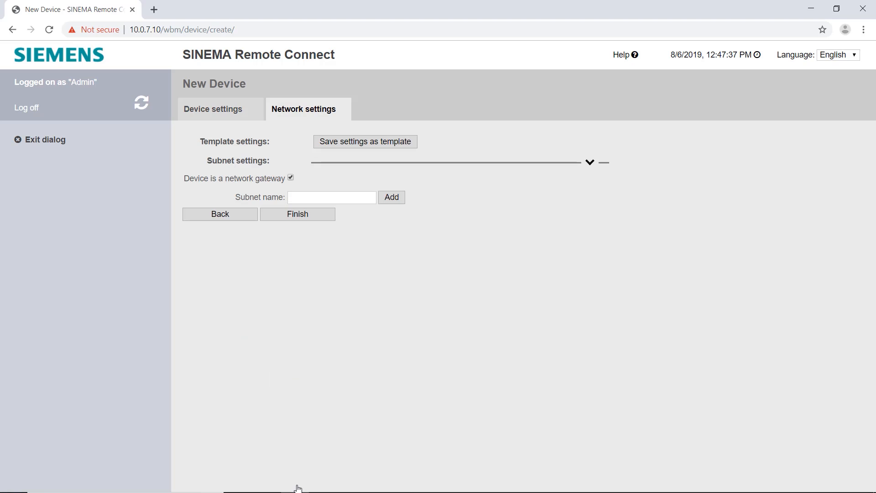
# Make M876_4 non-gateway with Cabinet subnet 192.168.1.0/24, 1:1 NAT, and node XB208.
pyautogui.click(290, 178)
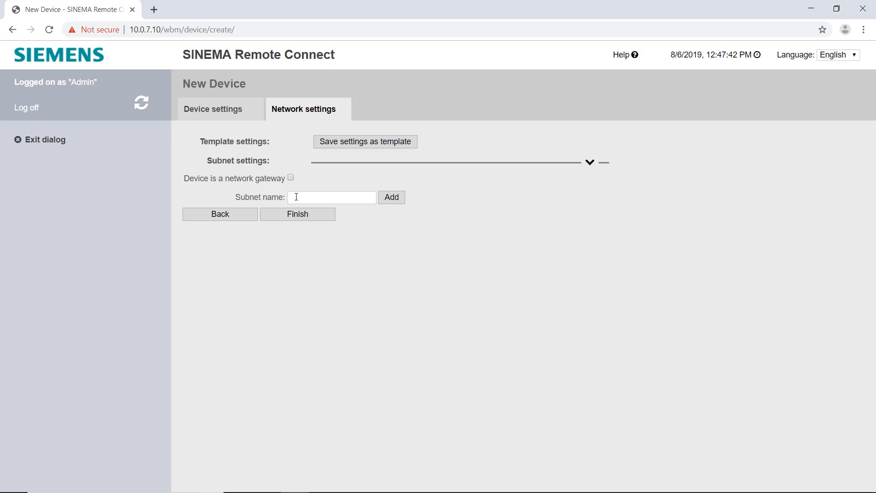
pyautogui.write('Cabinet')
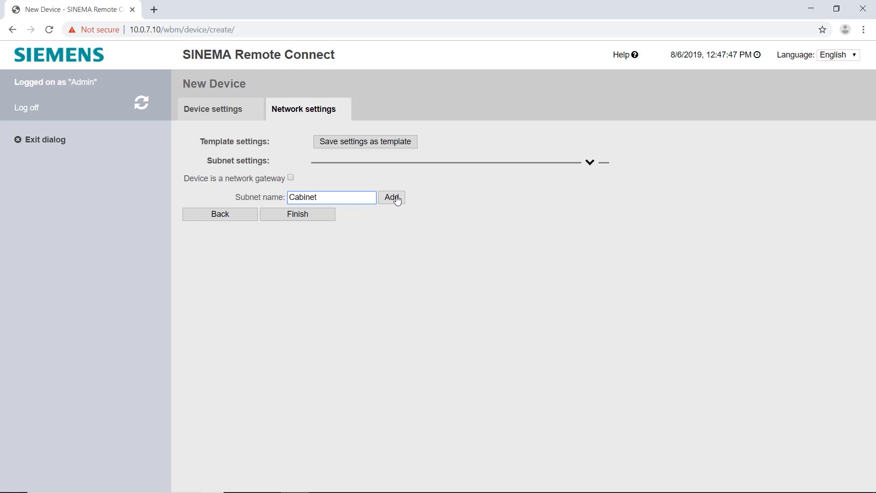
pyautogui.click(392, 197)
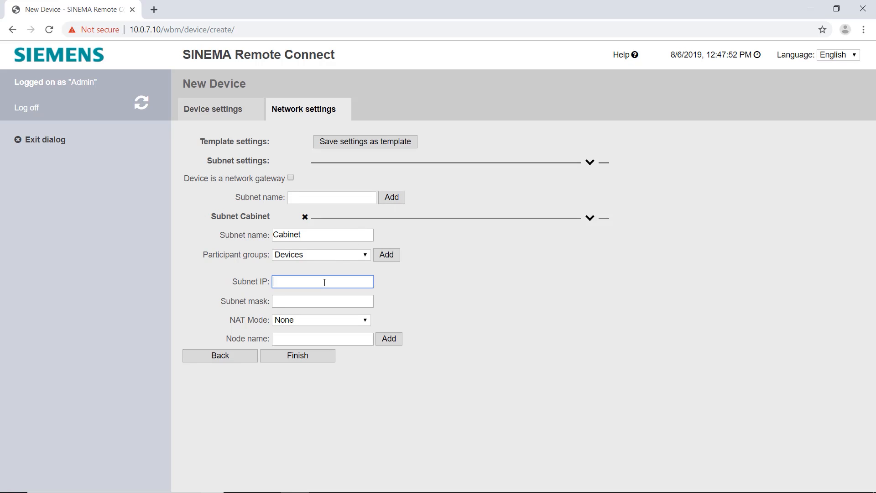
pyautogui.write('255.255.255.0')
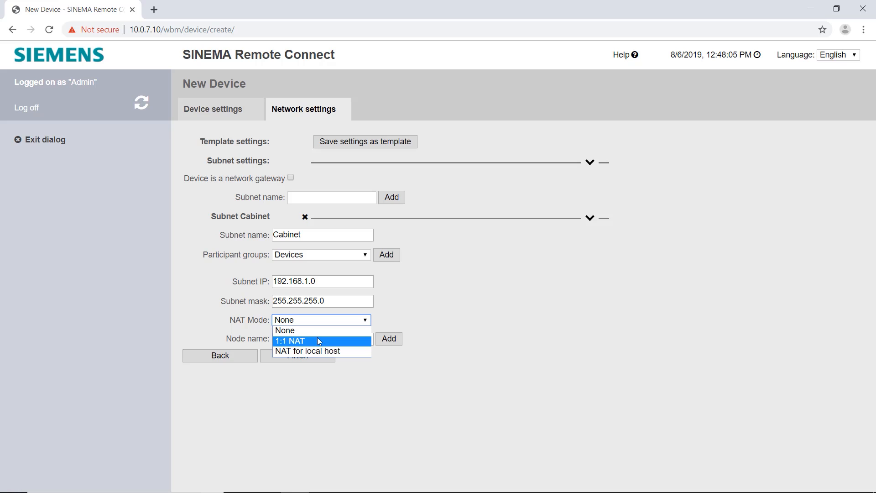
pyautogui.click(291, 341)
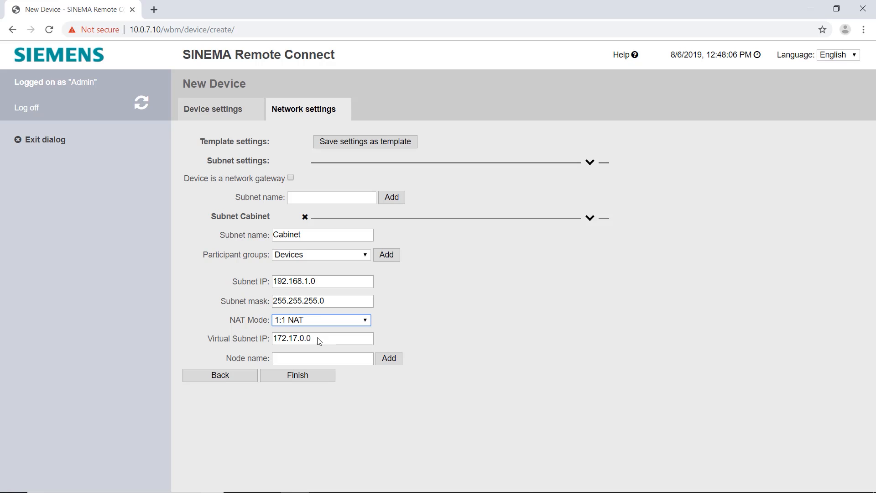
pyautogui.write('XB208')
pyautogui.write('192.168.1.8')
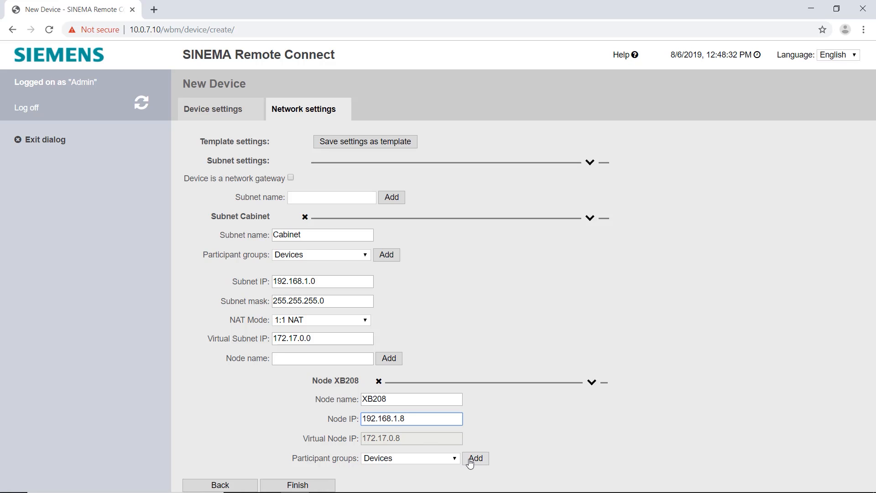
# Add node W774 at 192.168.1.74, assign both nodes to Devices, and finish.
pyautogui.click(475, 458)
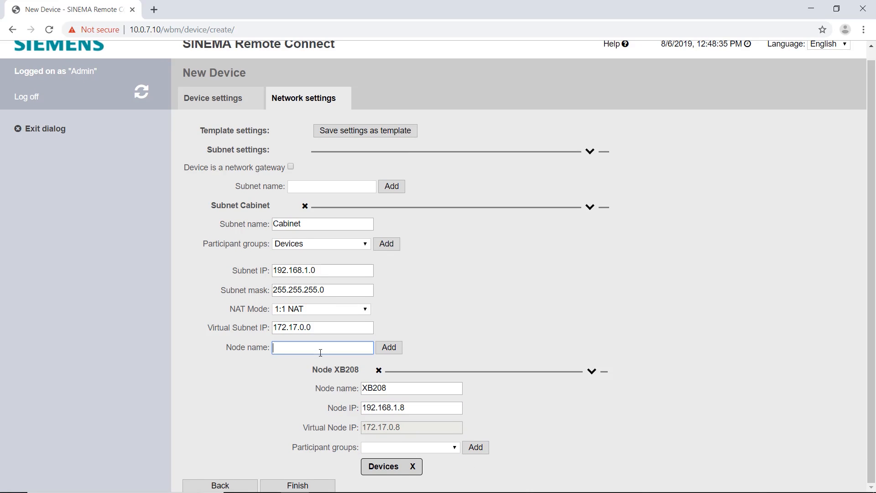
pyautogui.write('W774')
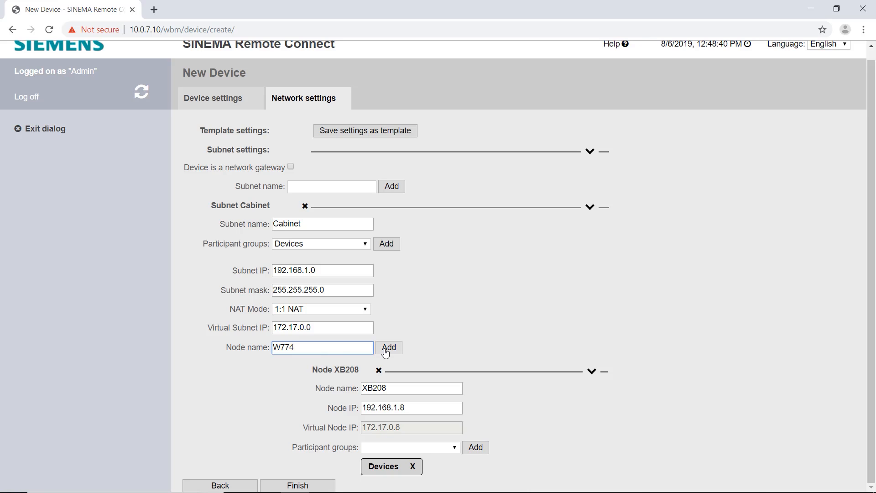
pyautogui.click(388, 347)
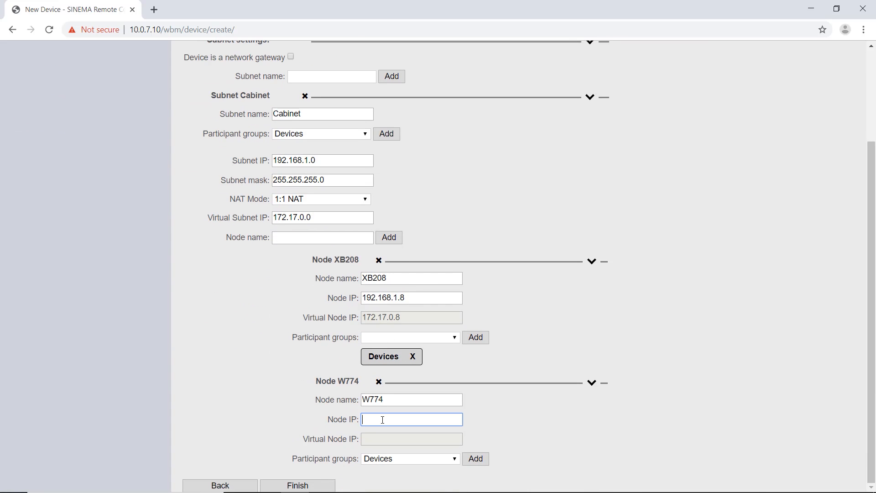
pyautogui.write('192.168.1.74')
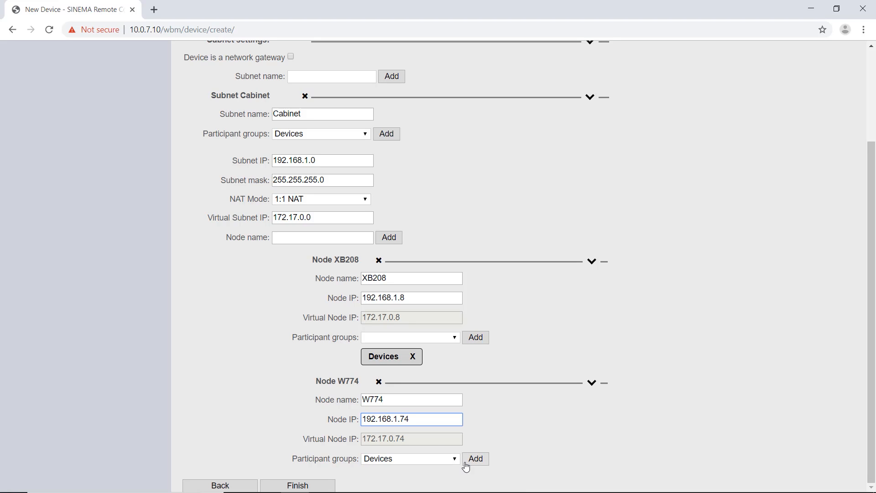
pyautogui.click(475, 459)
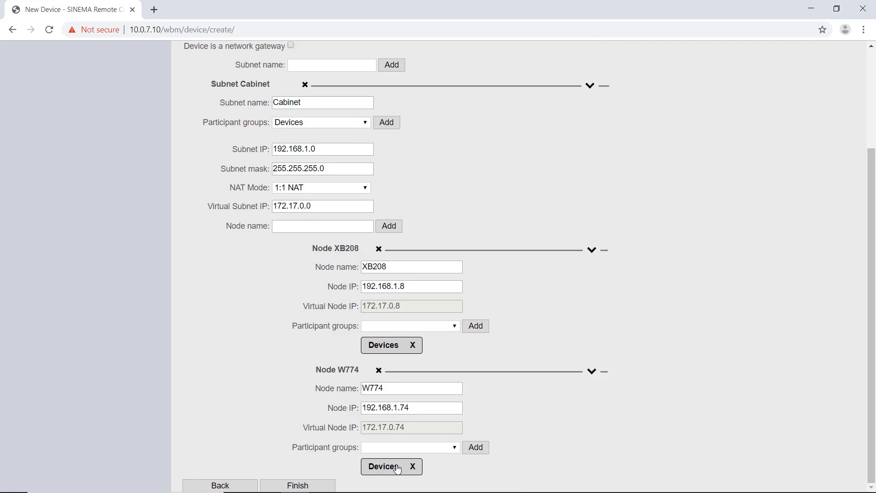
pyautogui.click(298, 485)
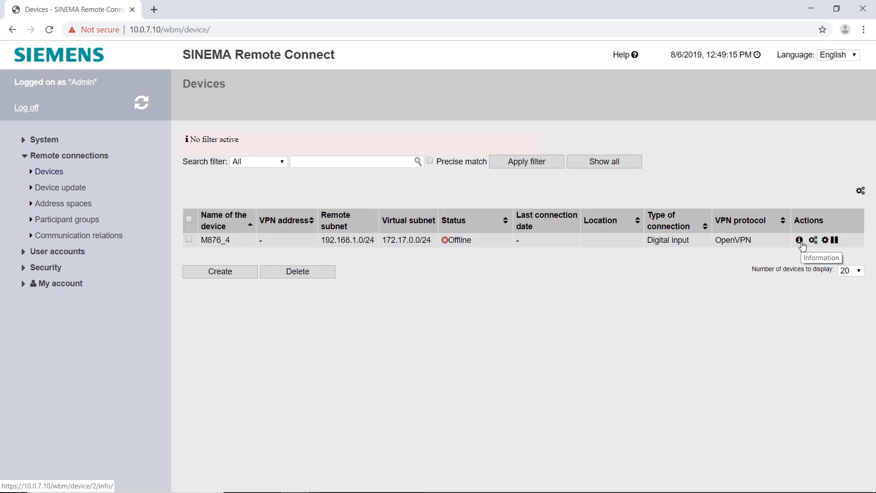
# Open M876_4's overview of server addresses and fingerprints, then open a blank browser tab.
pyautogui.click(800, 240)
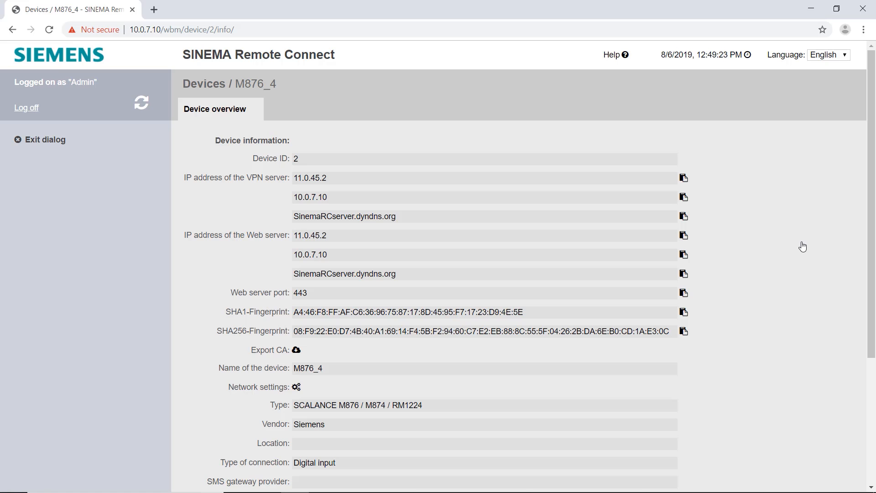
pyautogui.click(154, 10)
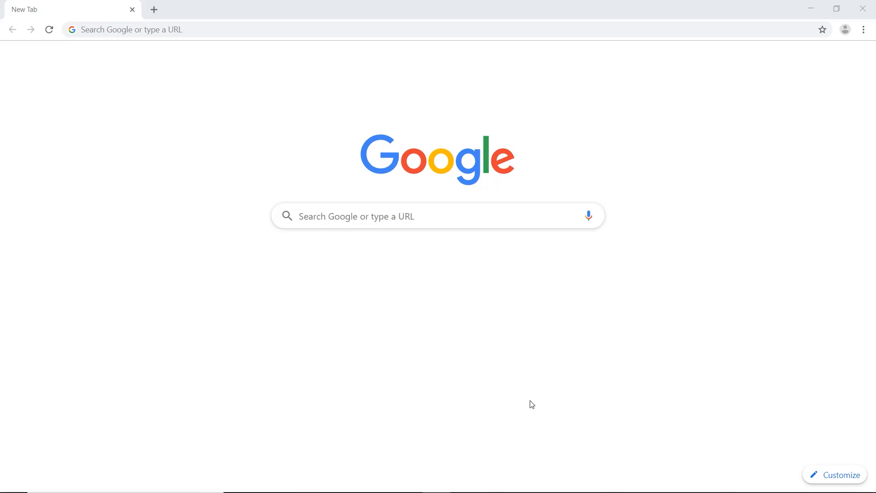
# Load 192.168.1.1 in Chrome and proceed past the certificate warning.
pyautogui.write('192.168.1.1')
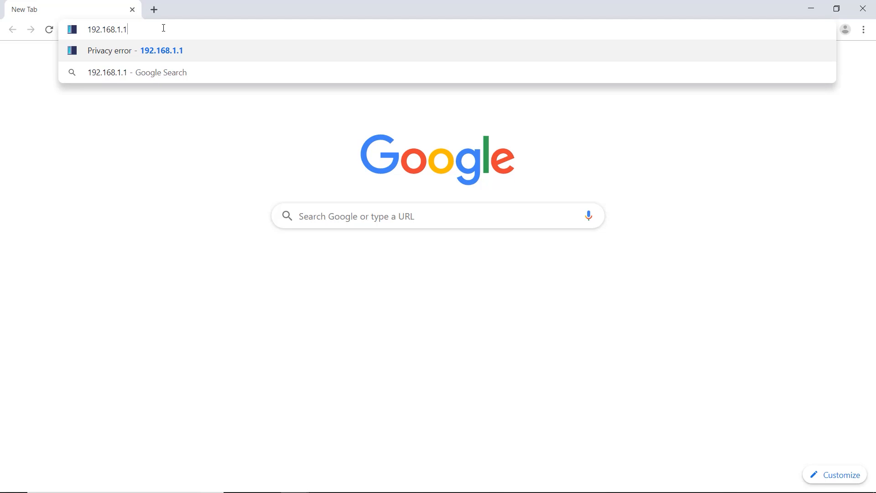
pyautogui.press('Enter')
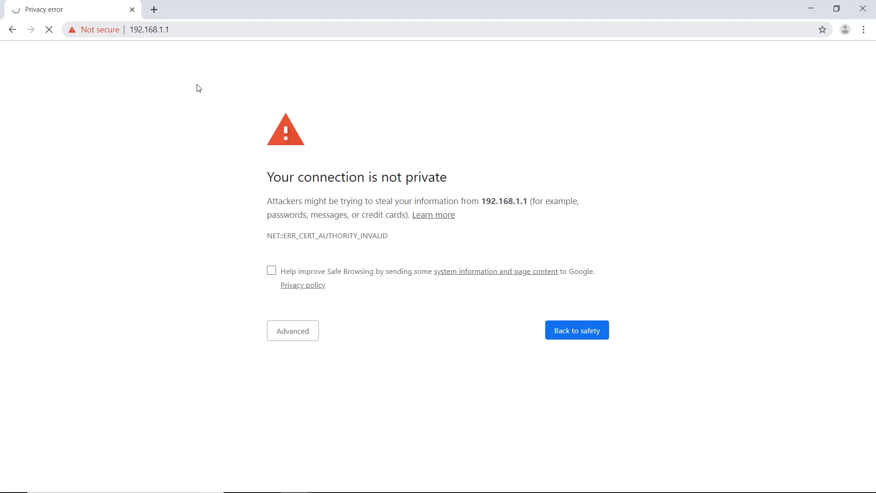
pyautogui.click(292, 330)
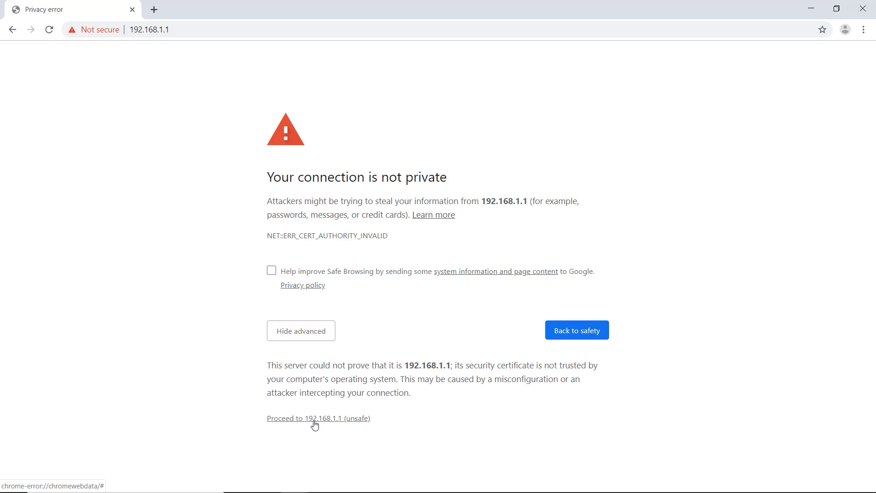
pyautogui.click(318, 418)
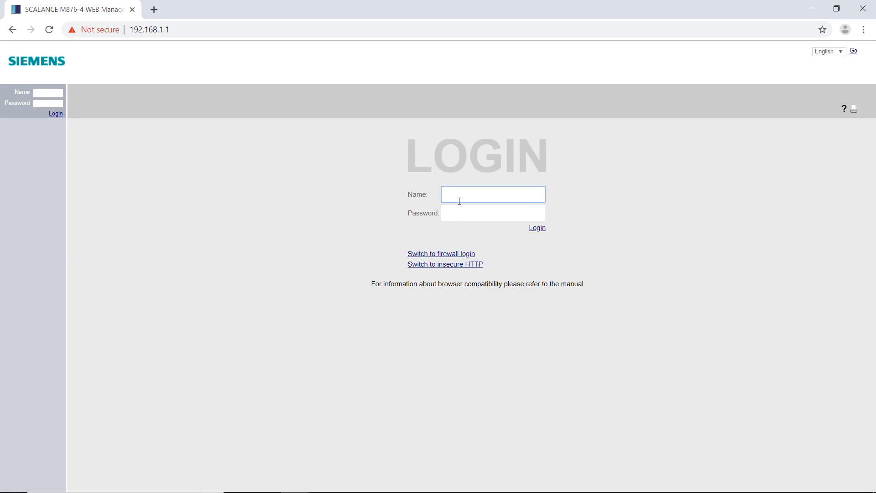
# Log in to the M876-4 as admin and set a new admin password.
pyautogui.write('admin')
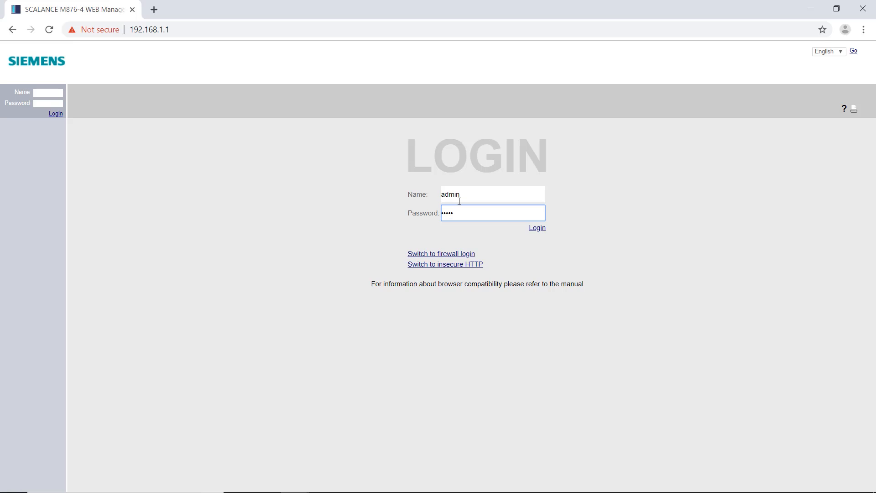
pyautogui.click(536, 228)
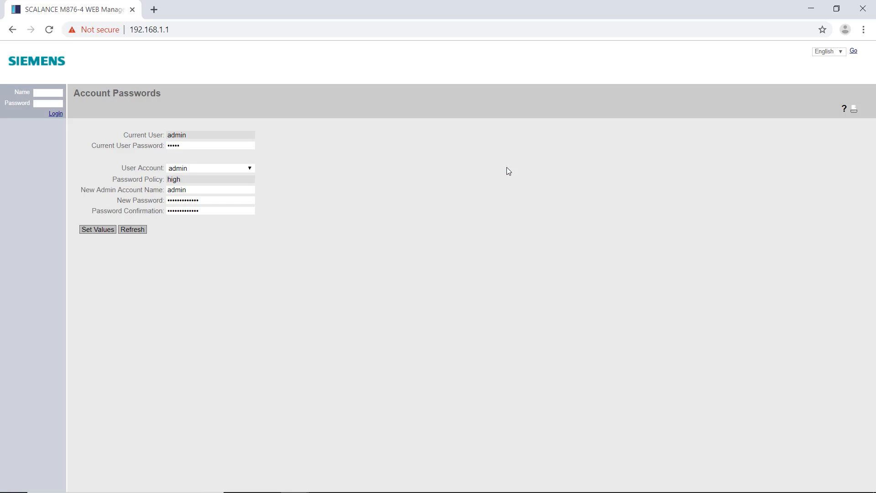
pyautogui.click(98, 229)
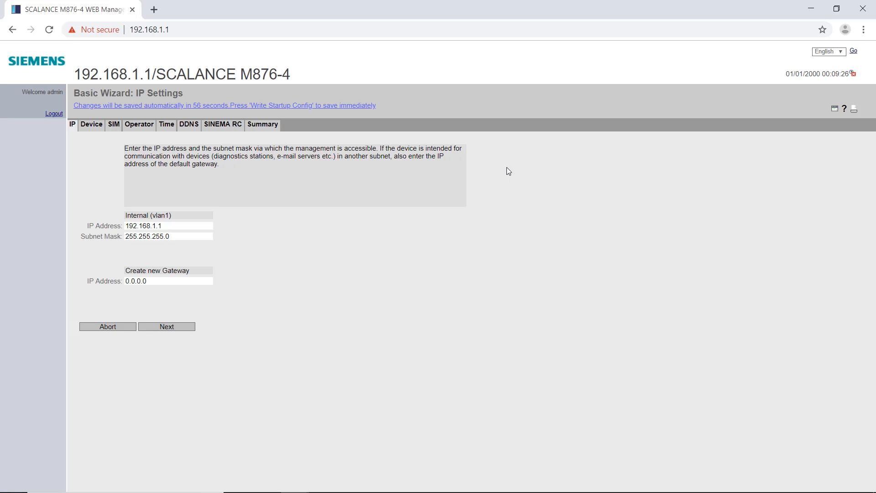
# Go over the internal IP address 192.168.1.1 and gateway, then continue to SIM settings.
pyautogui.click(167, 225)
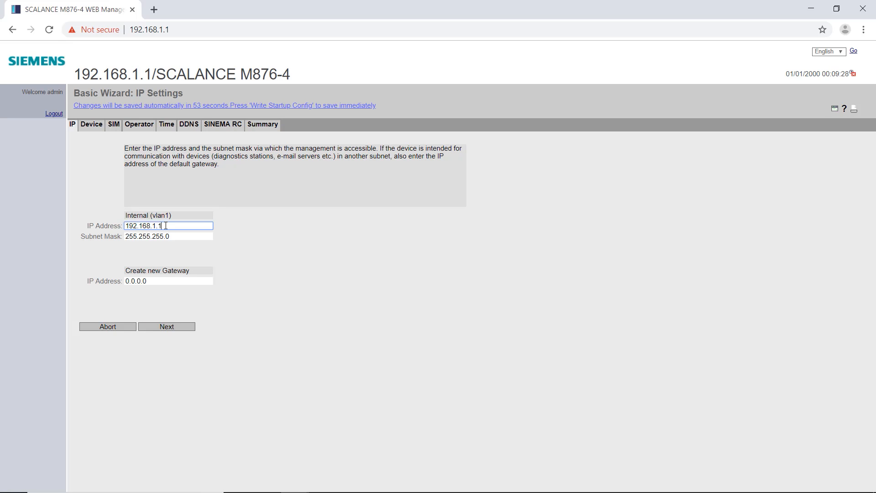
pyautogui.tripleClick(142, 226)
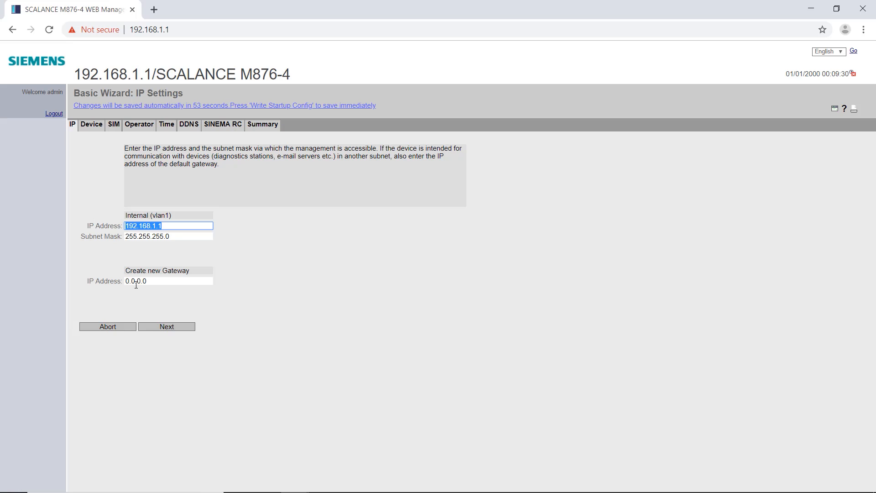
pyautogui.click(167, 326)
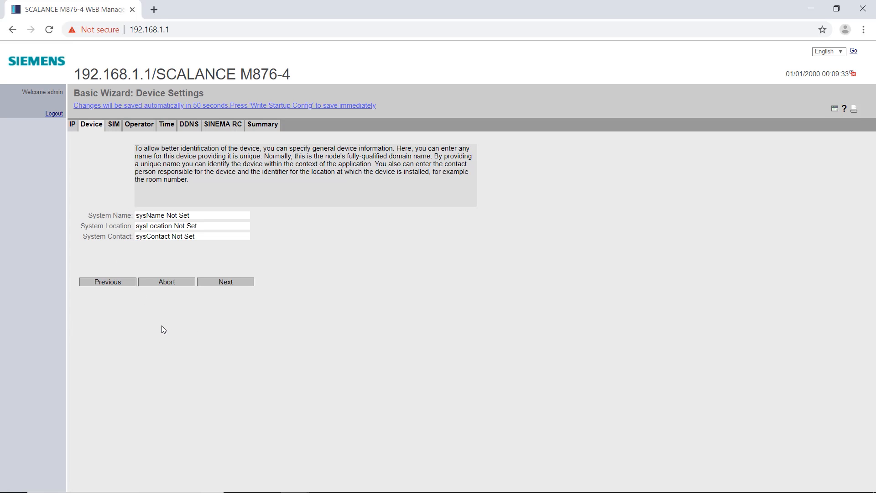
pyautogui.click(225, 281)
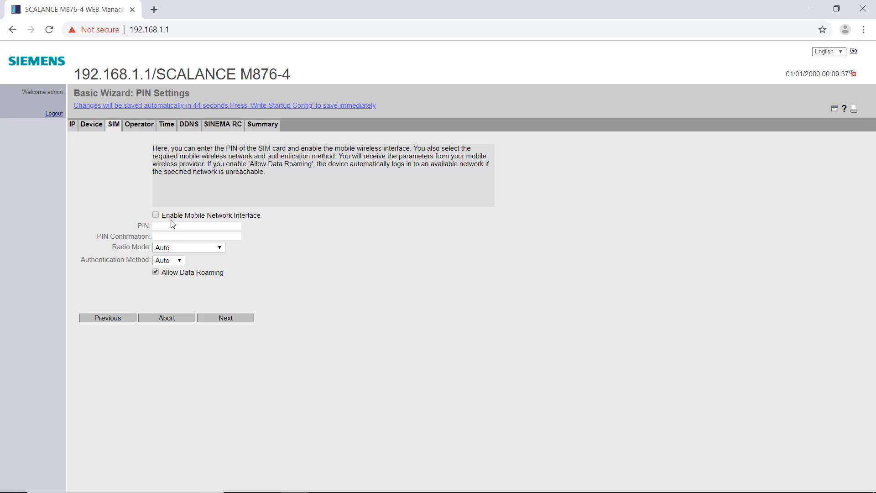
# Enable the mobile network interface and take the system time from the PC.
pyautogui.click(156, 215)
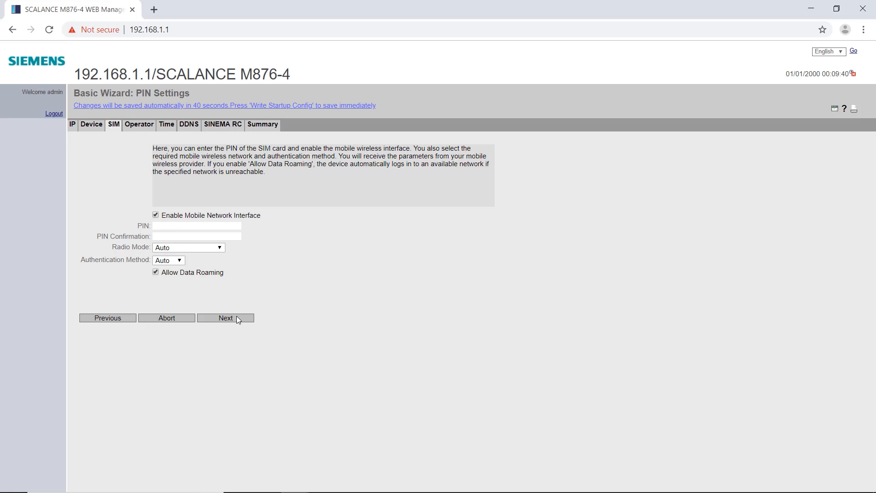
pyautogui.click(225, 317)
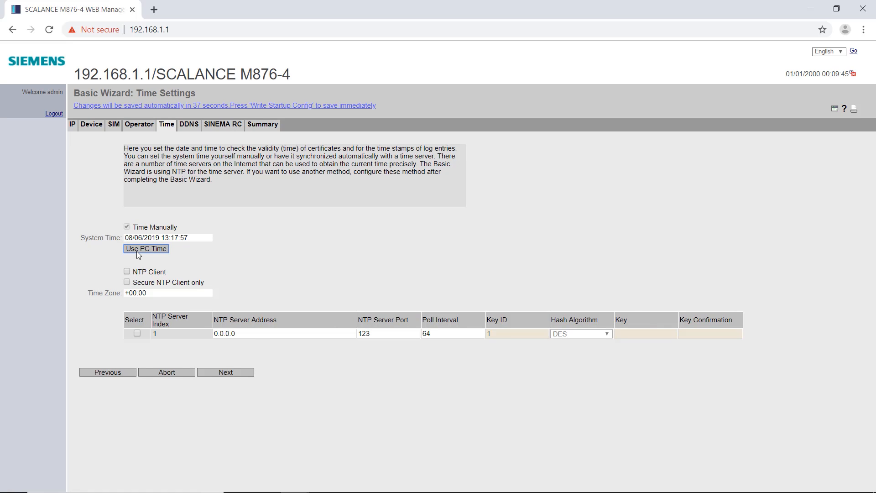
pyautogui.click(225, 372)
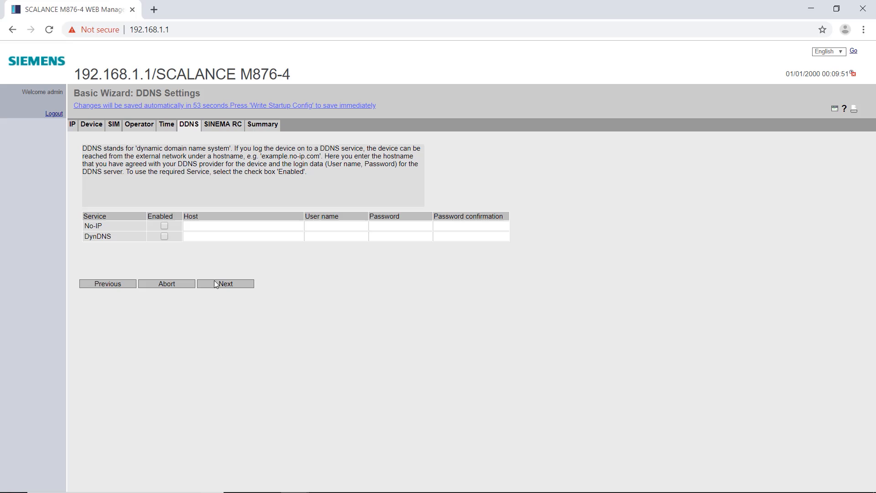
# Copy the SHA256 fingerprint, enable SINEMA RC access for device ID 2, and finish the wizard.
pyautogui.click(225, 283)
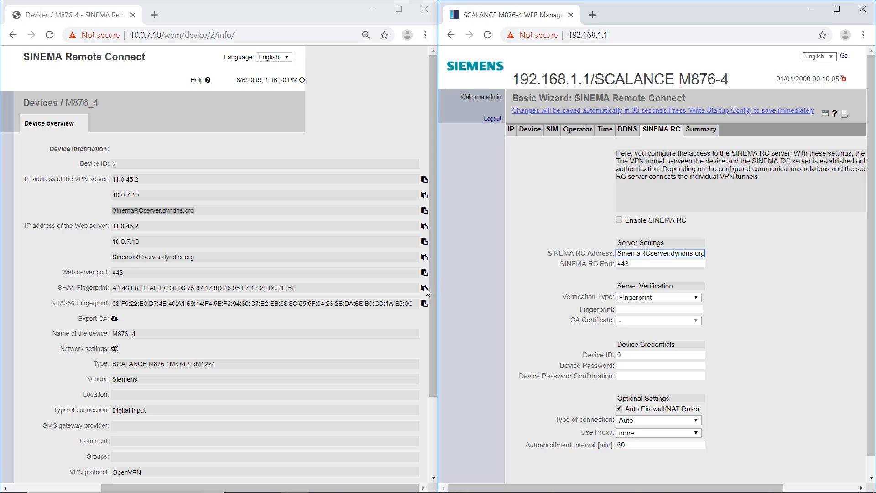
pyautogui.tripleClick(263, 304)
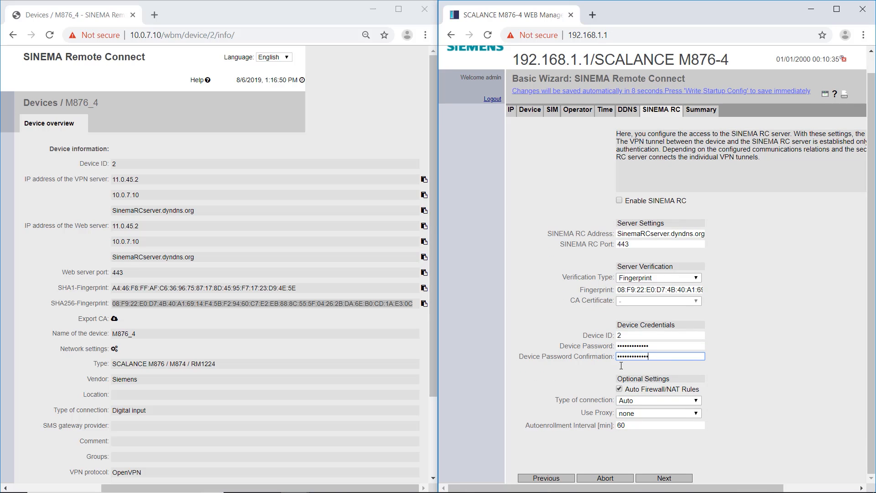
pyautogui.click(619, 200)
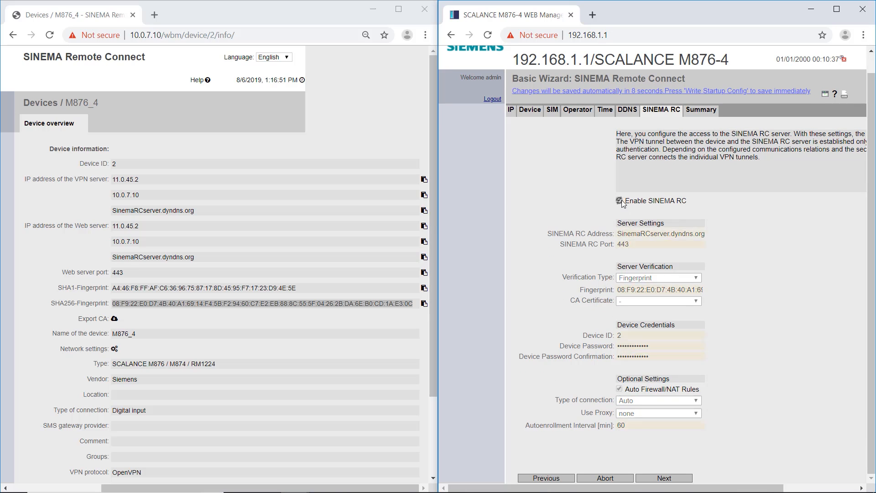
pyautogui.click(663, 478)
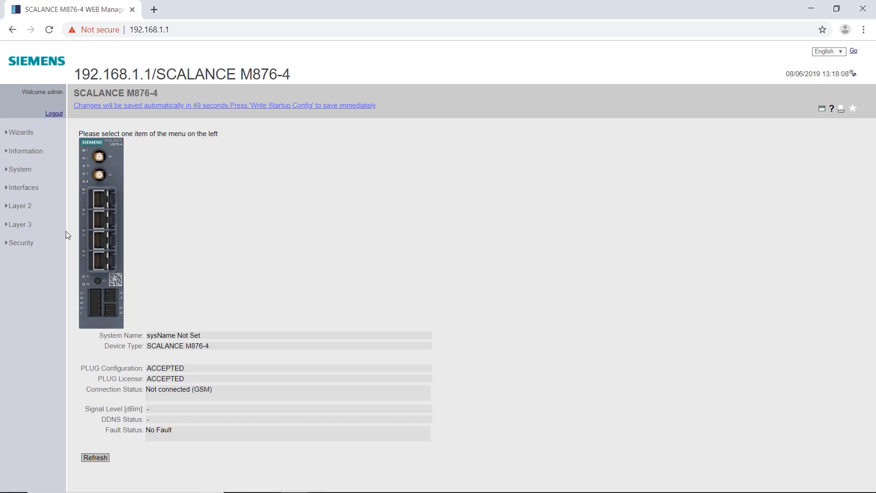
# Open System > Events configuration, then pick an entry under Information.
pyautogui.click(20, 168)
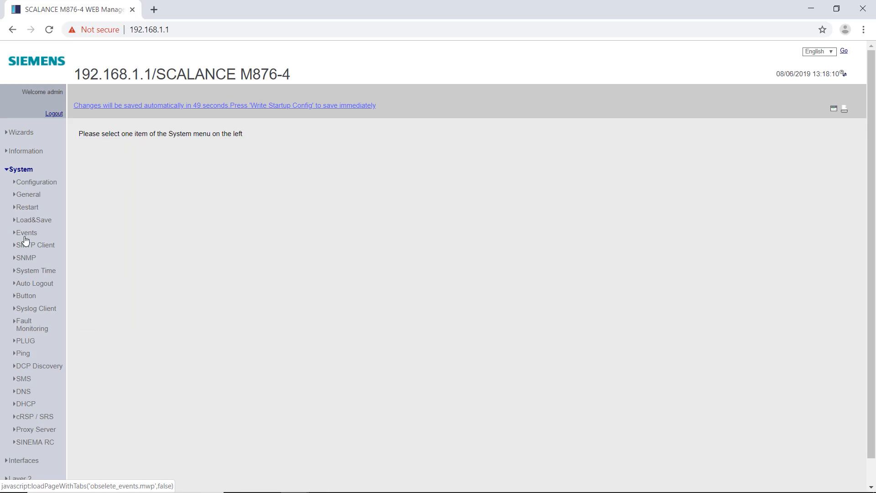
pyautogui.click(26, 232)
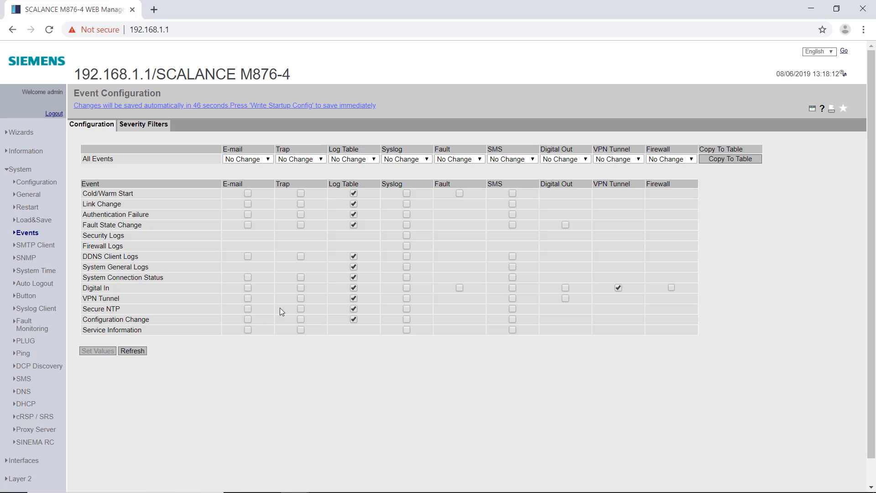
pyautogui.click(565, 298)
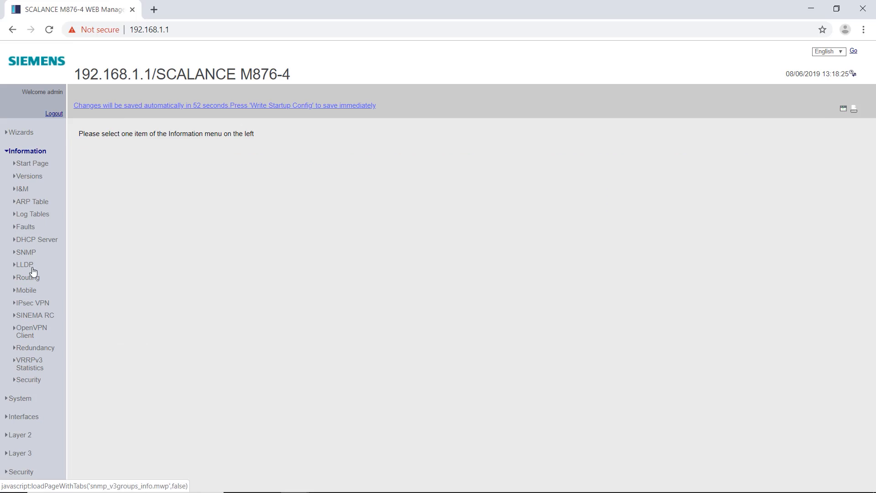
pyautogui.click(34, 314)
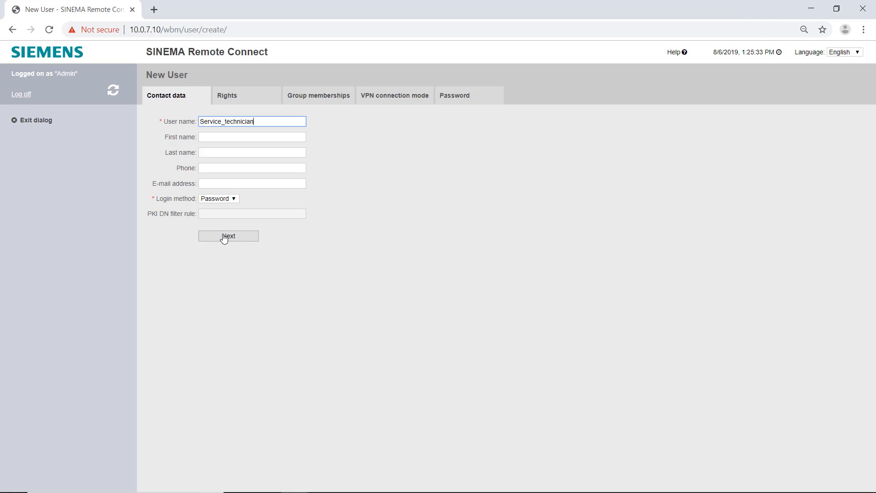
# Move through rights, group memberships and VPN connection mode to finish user Service_technician.
pyautogui.click(227, 236)
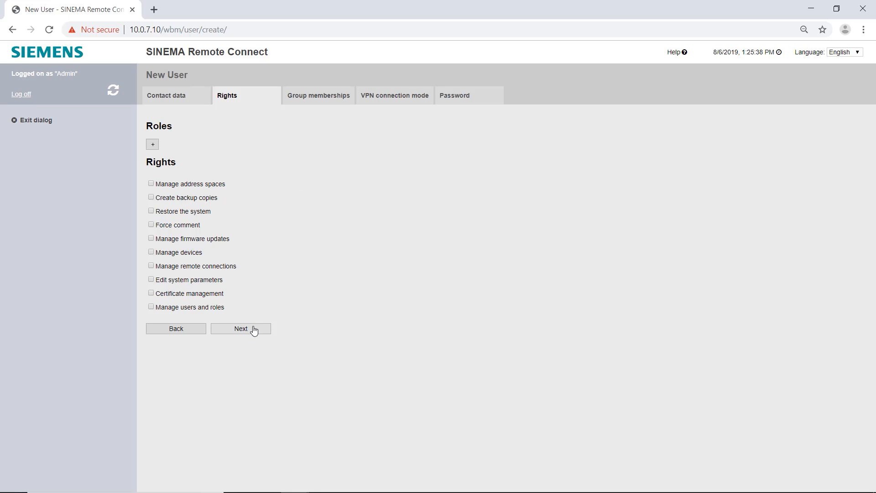
pyautogui.click(241, 328)
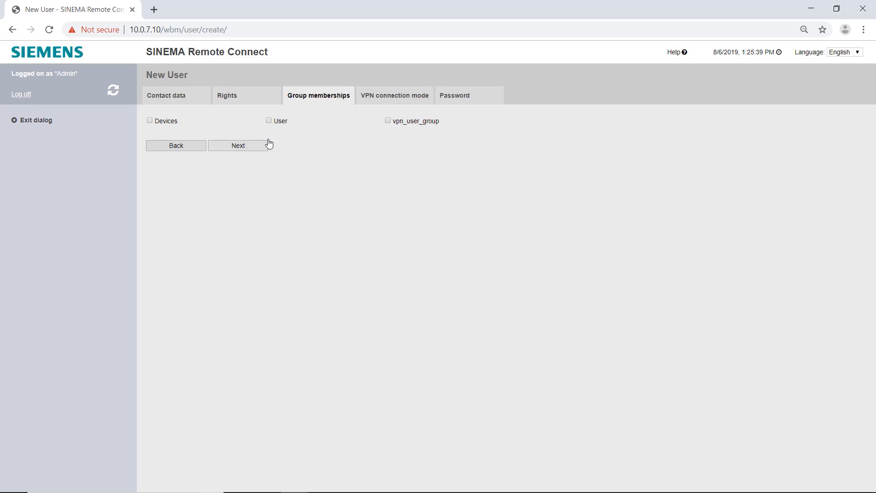
pyautogui.click(269, 121)
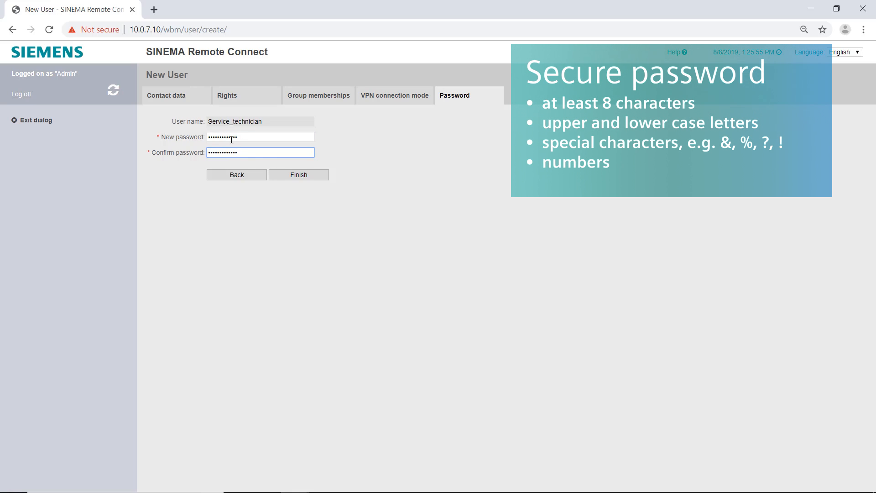
pyautogui.click(299, 174)
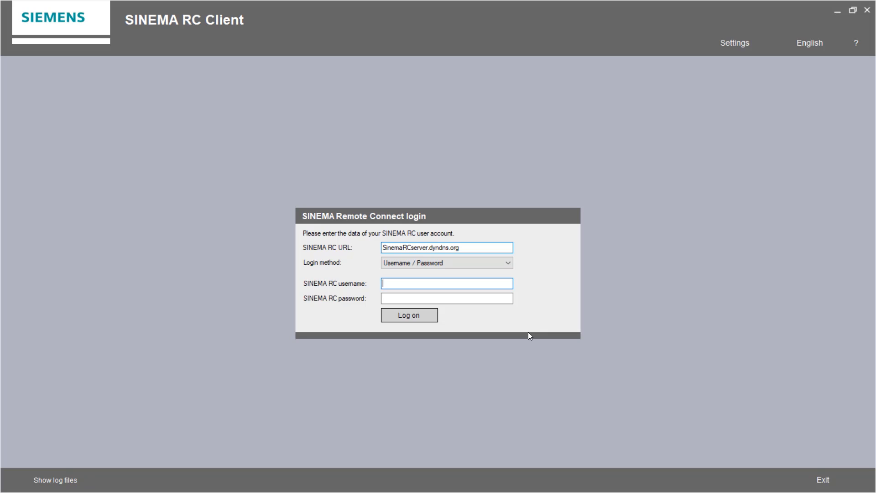
# Log on to the SINEMA RC server with username Service_technician.
pyautogui.write('Service_technician')
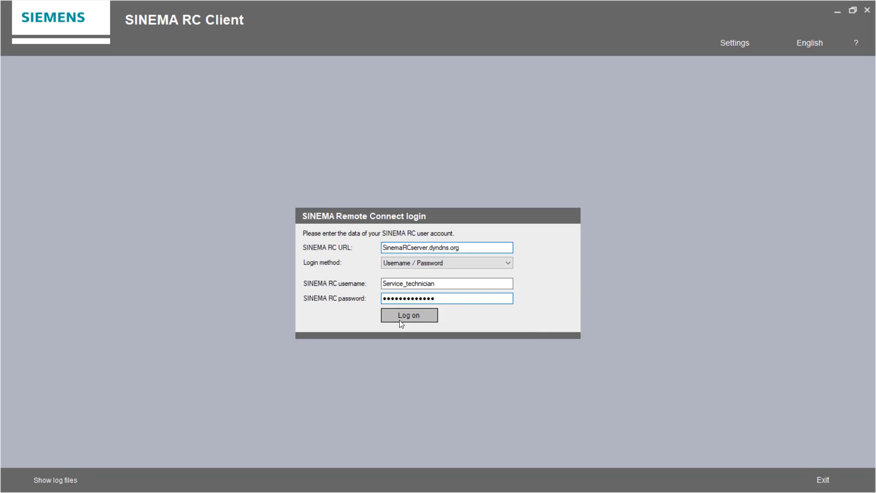
pyautogui.click(408, 314)
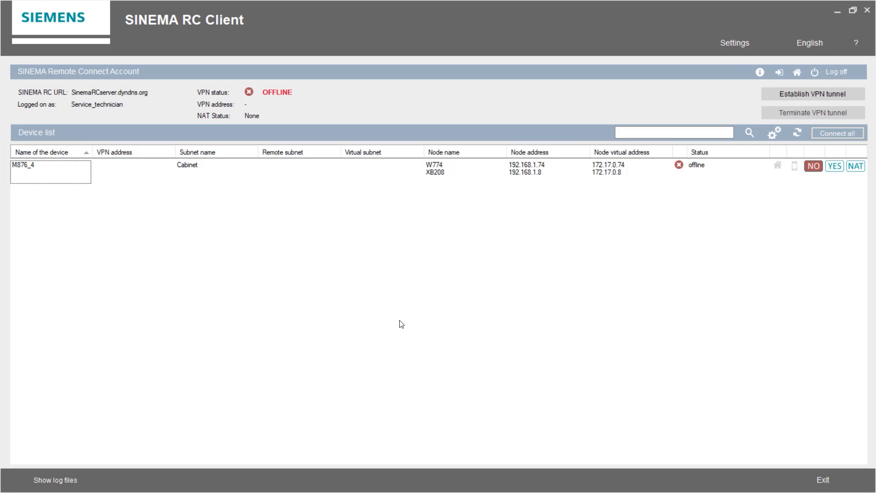
pyautogui.moveTo(429, 179)
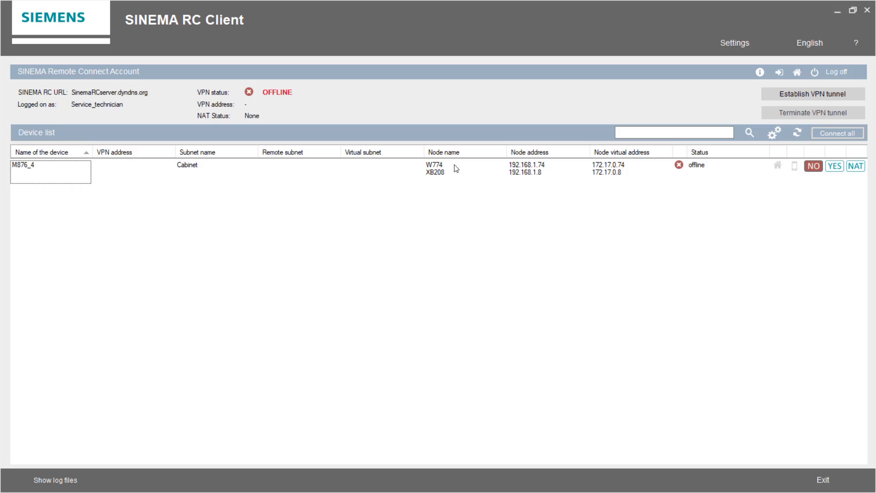
pyautogui.moveTo(700, 174)
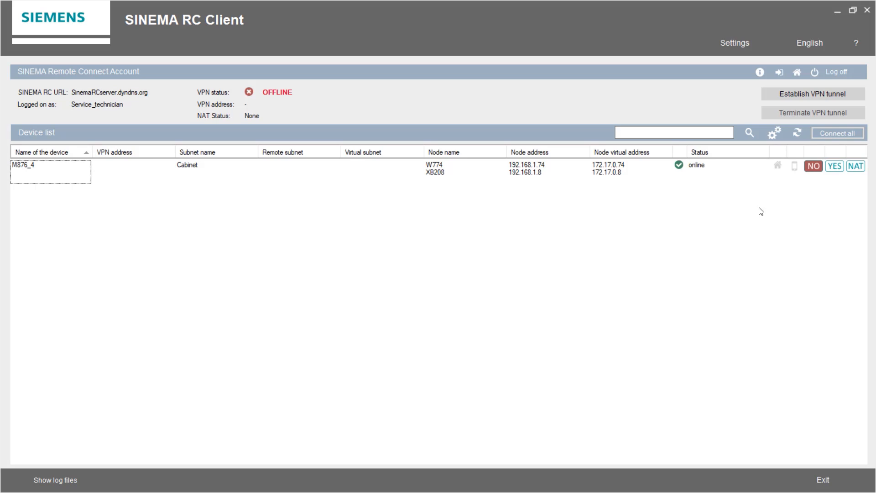
pyautogui.moveTo(853, 174)
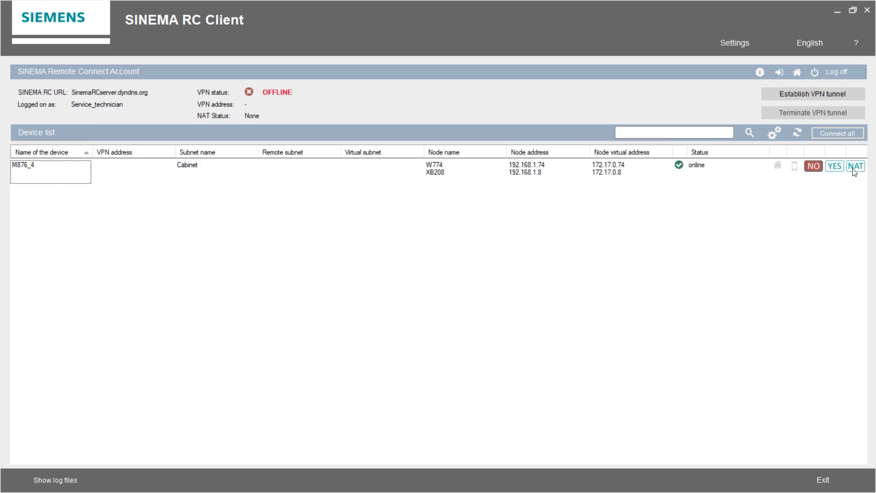
# Switch M876_4 to device-specific NAT and establish the VPN tunnel.
pyautogui.click(856, 167)
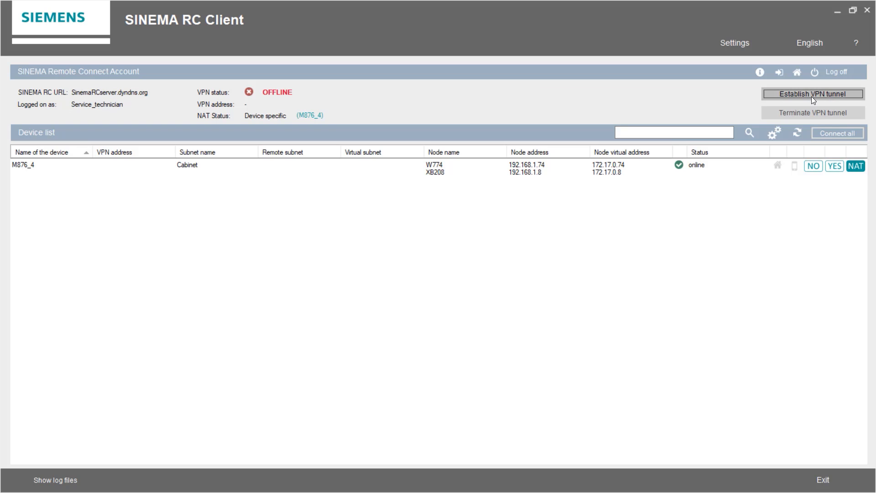
pyautogui.click(813, 94)
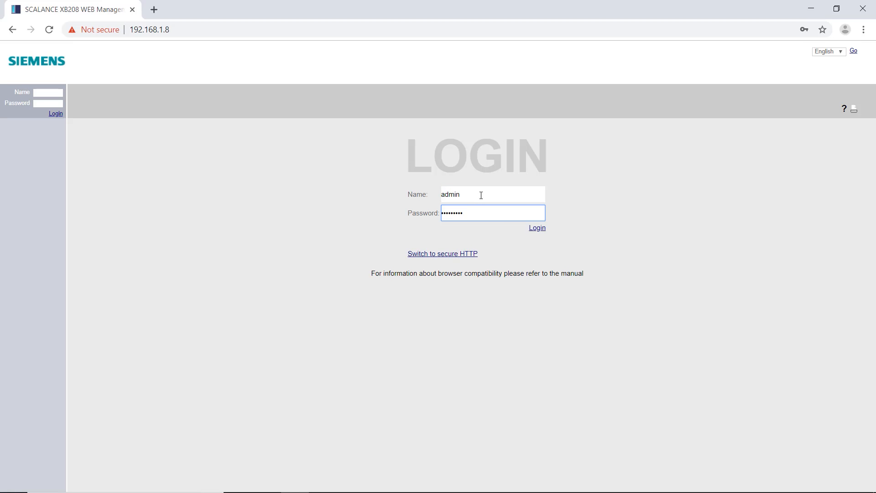
# Log in to the XB208 switch at 192.168.1.8 as admin.
pyautogui.click(536, 227)
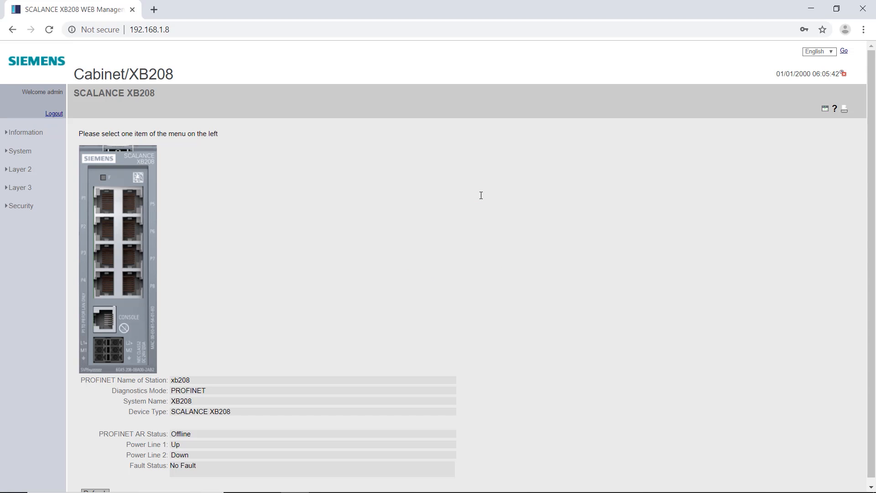